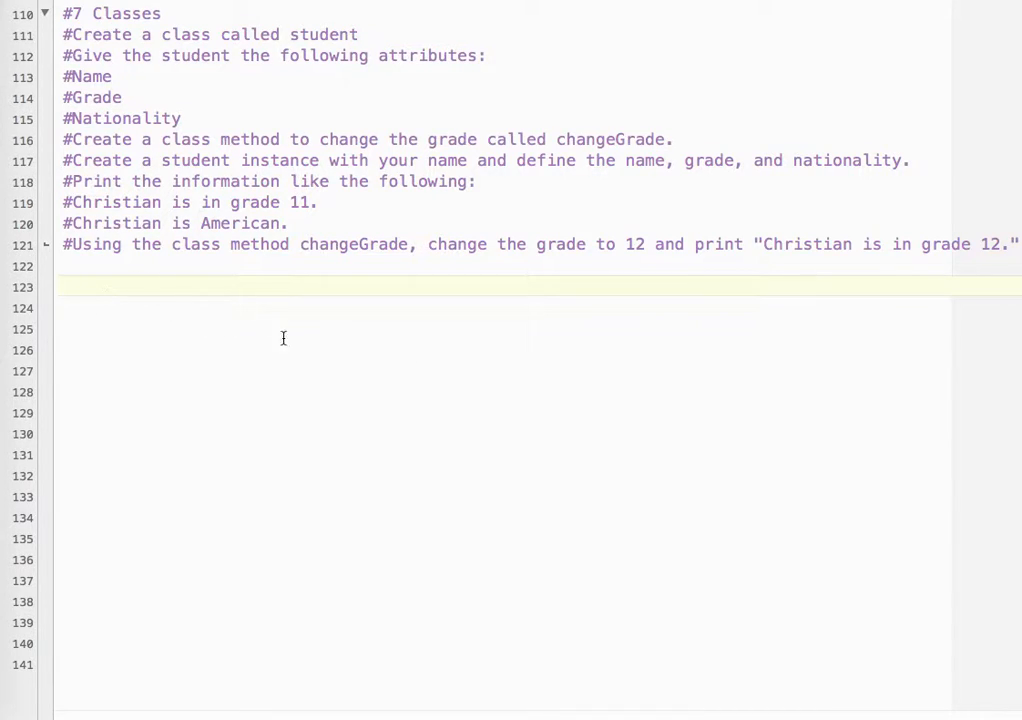
mouse_move(335, 399)
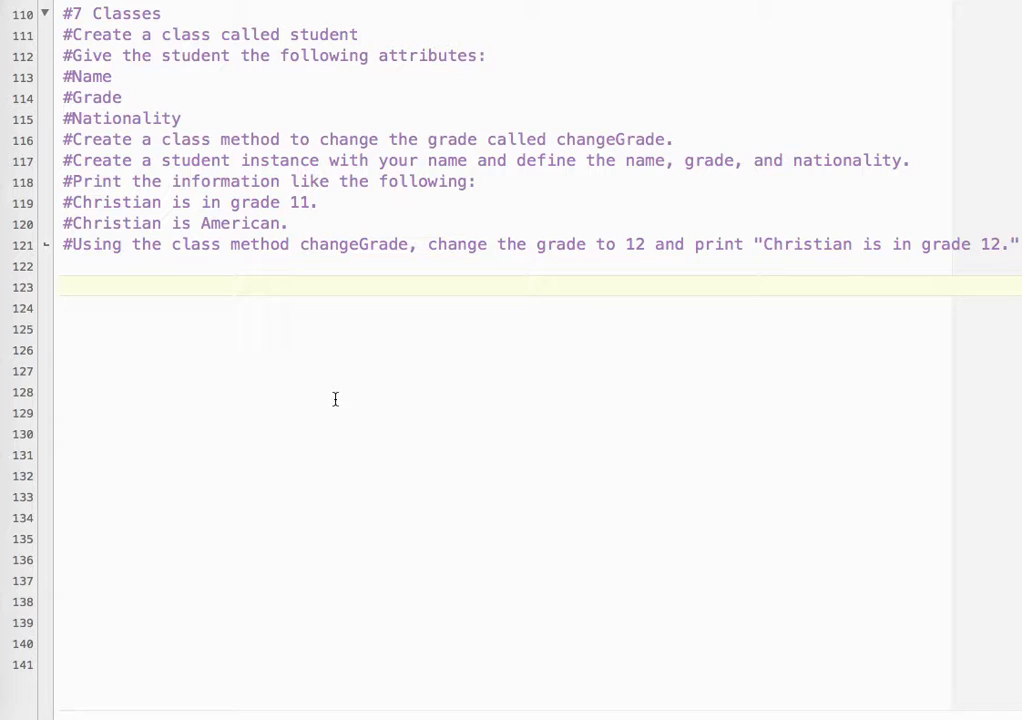
Step: Start the class definition 'class Student:' on line 123
click(65, 287)
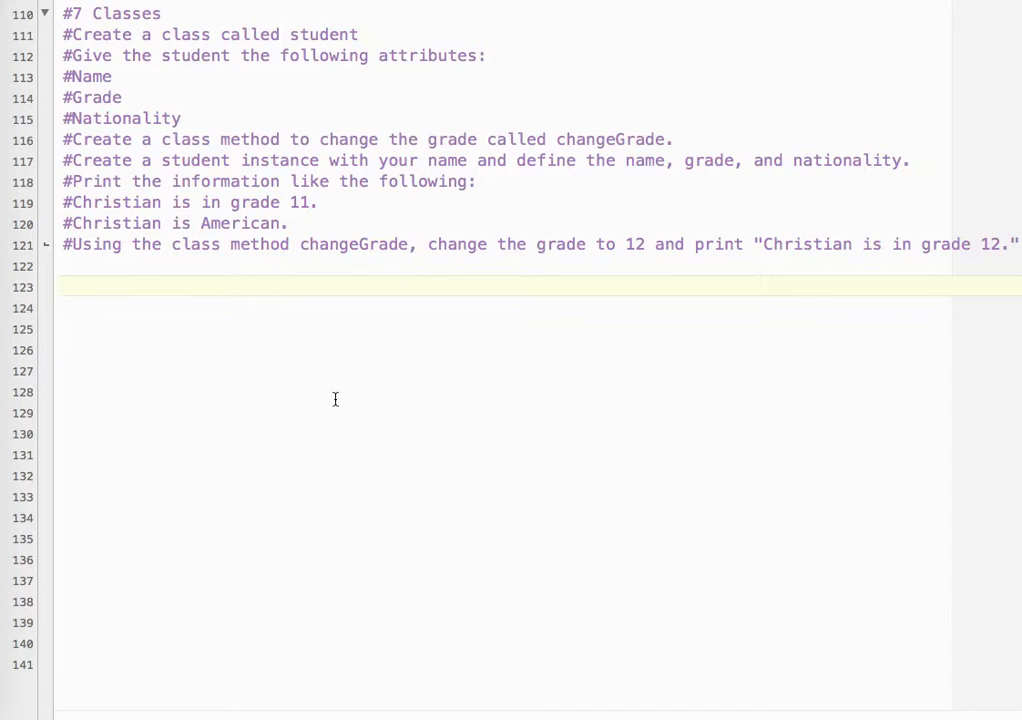
text(class Stu)
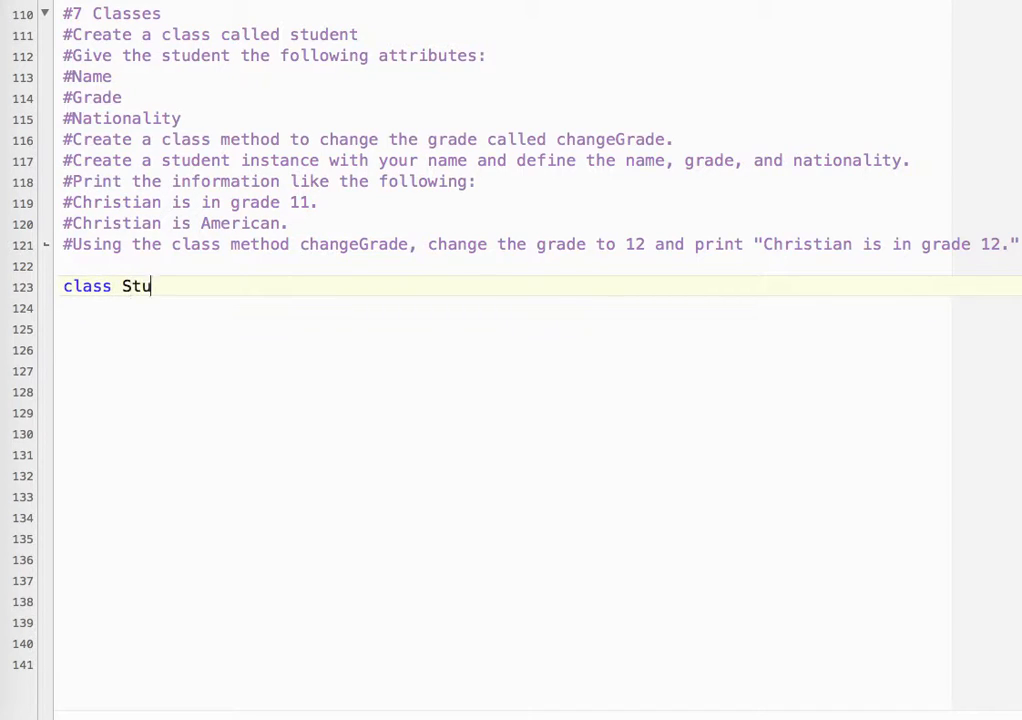
text(dent)
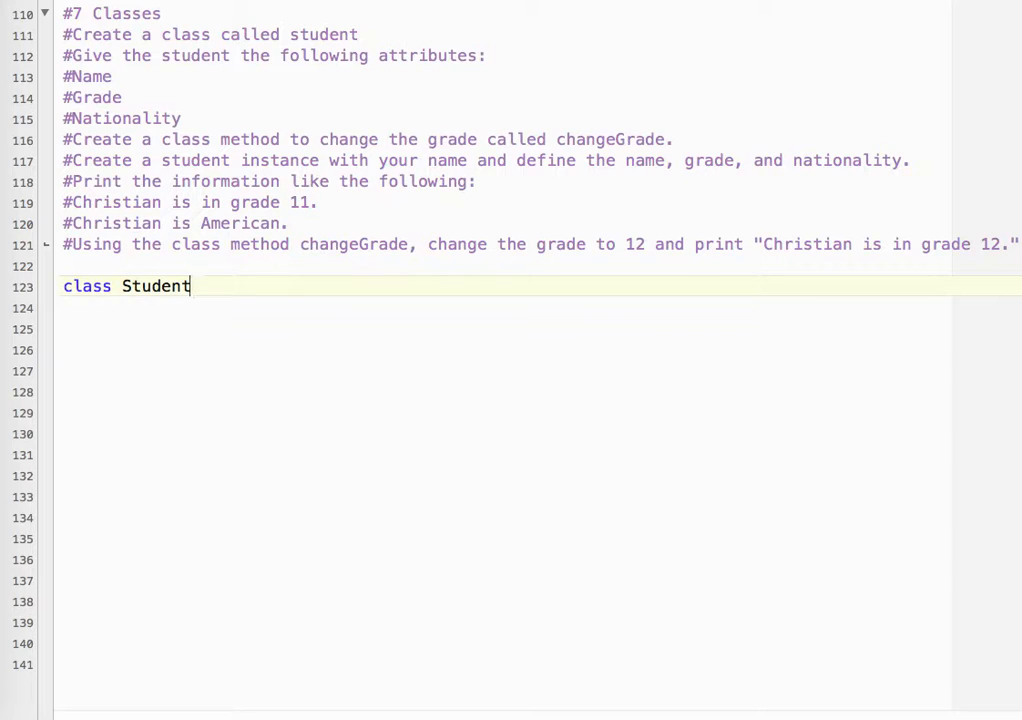
text(:)
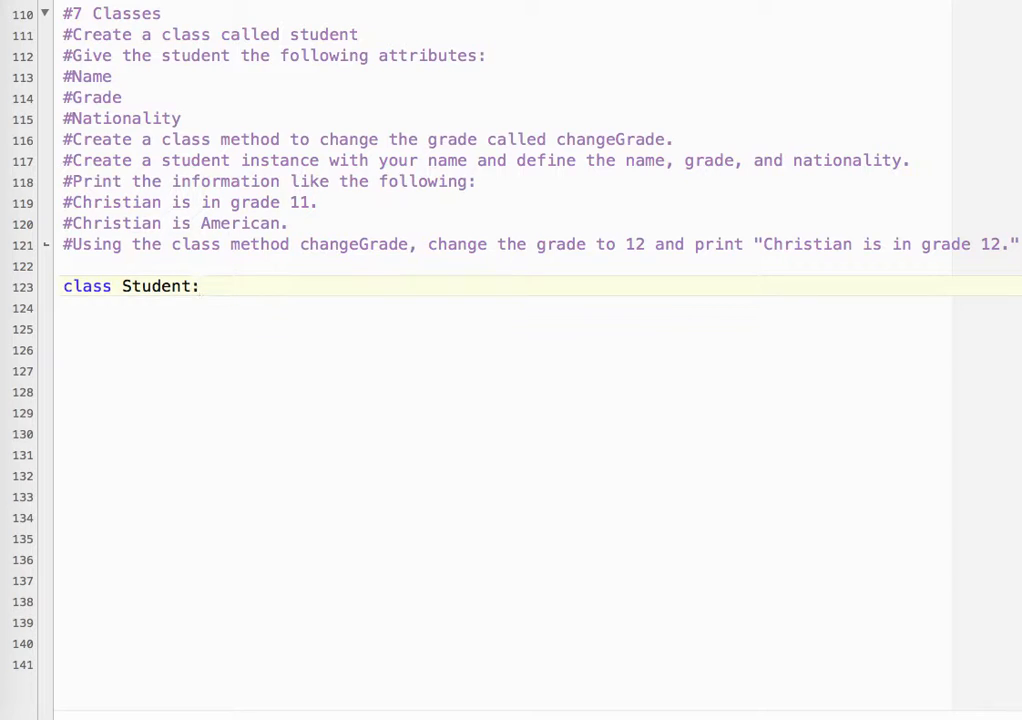
key(Return)
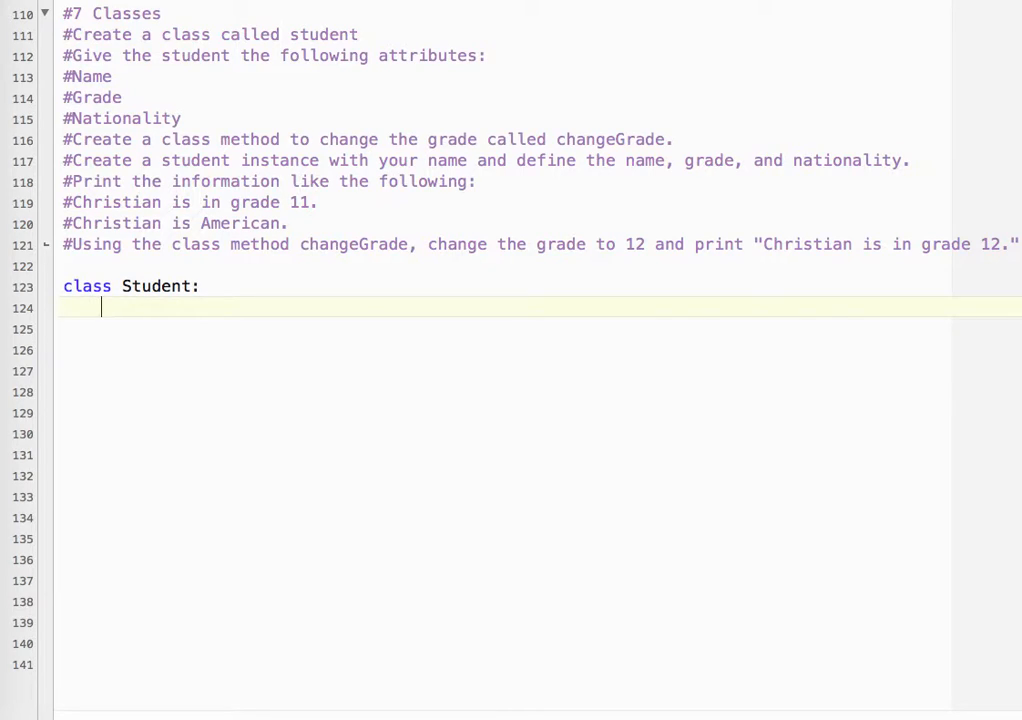
Step: Add the constructor header def __init__(self, name, grade, nationality):
text(def)
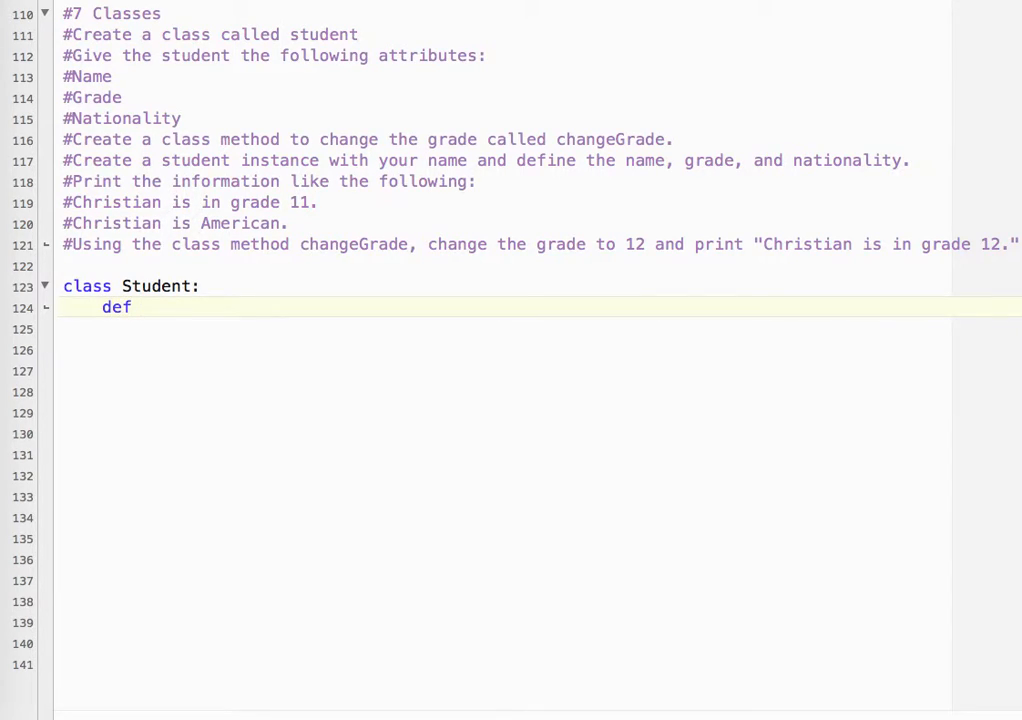
text(__init__)
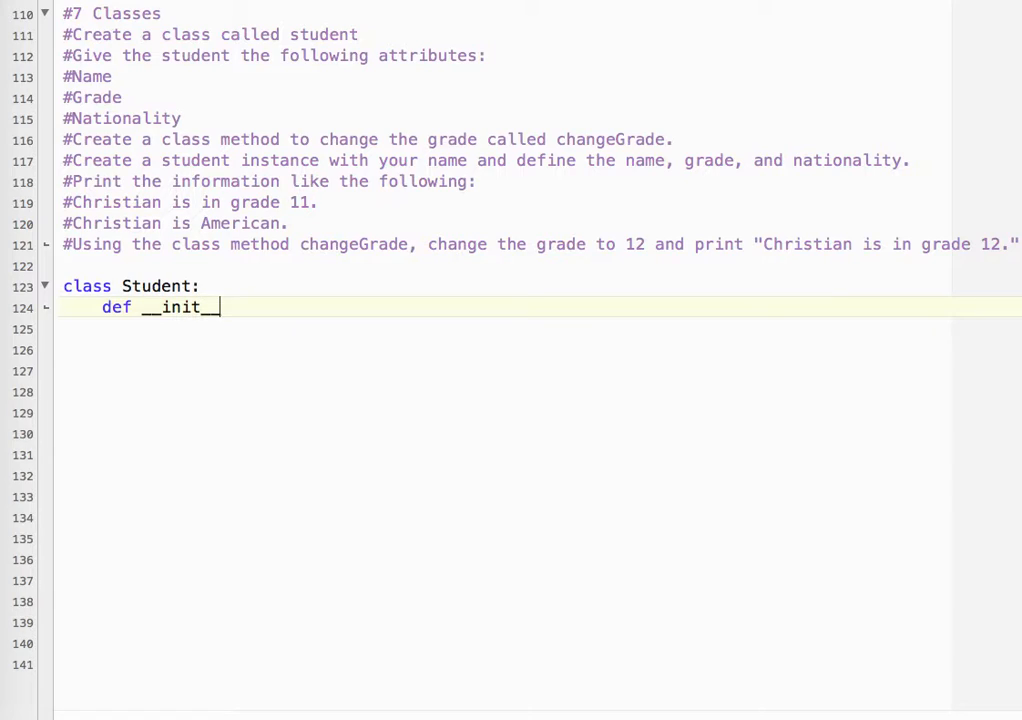
text(()
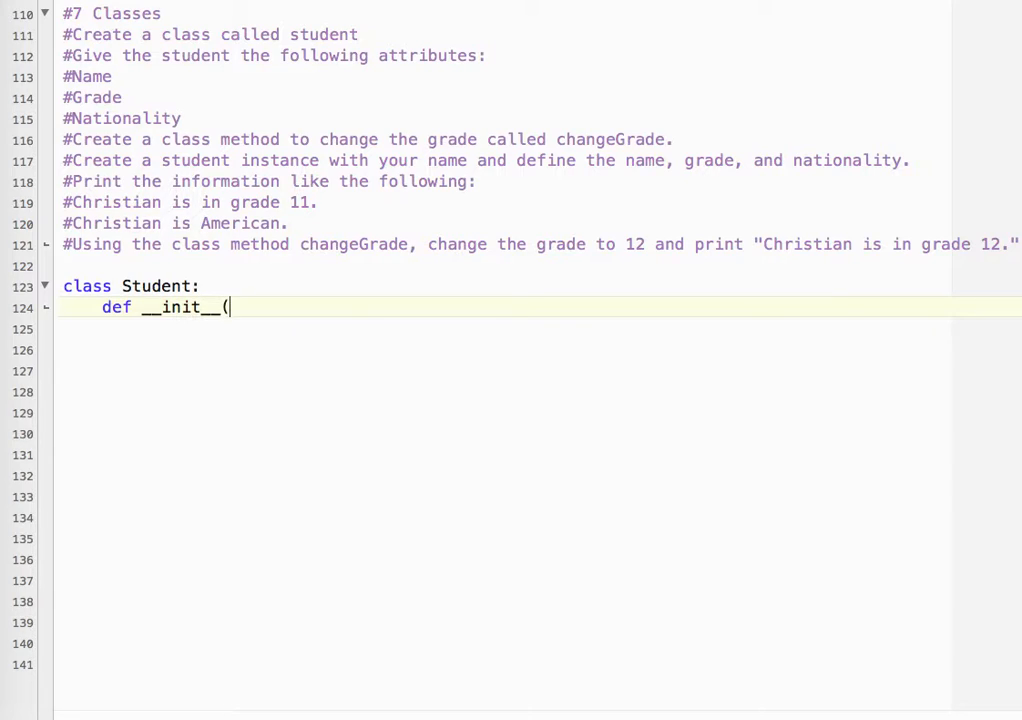
text(self,)
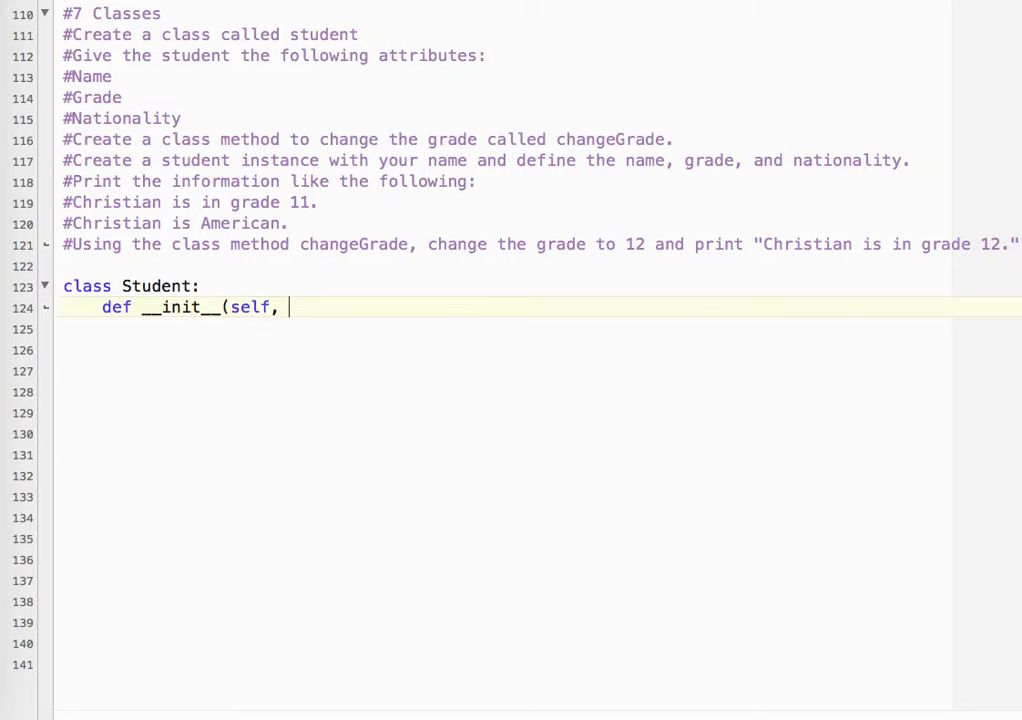
text(name,)
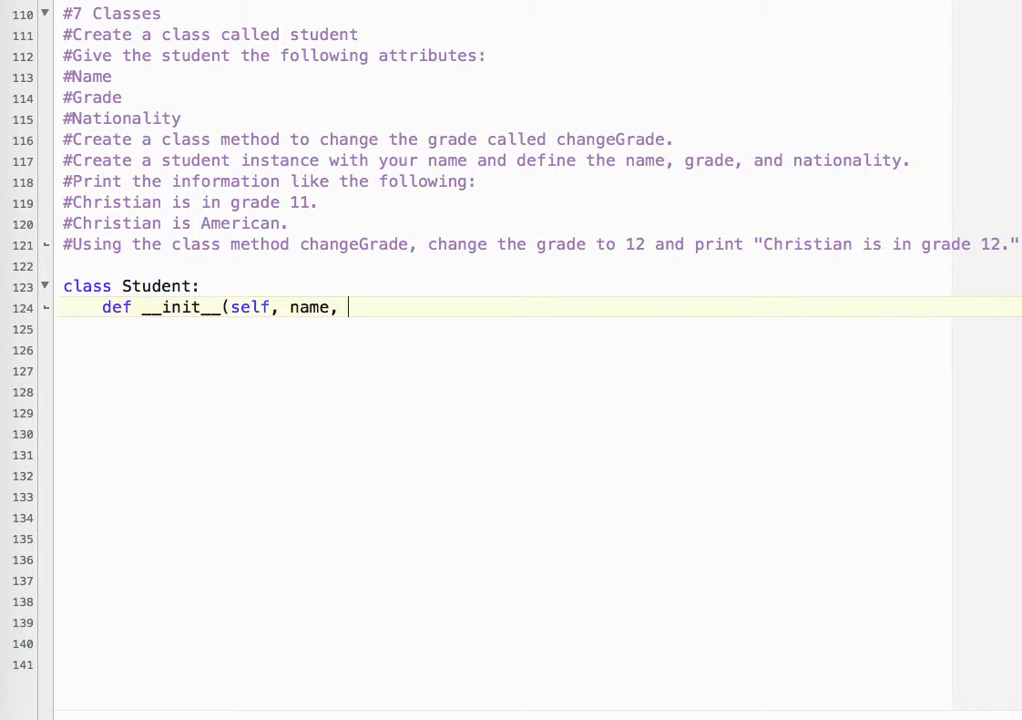
text(grad)
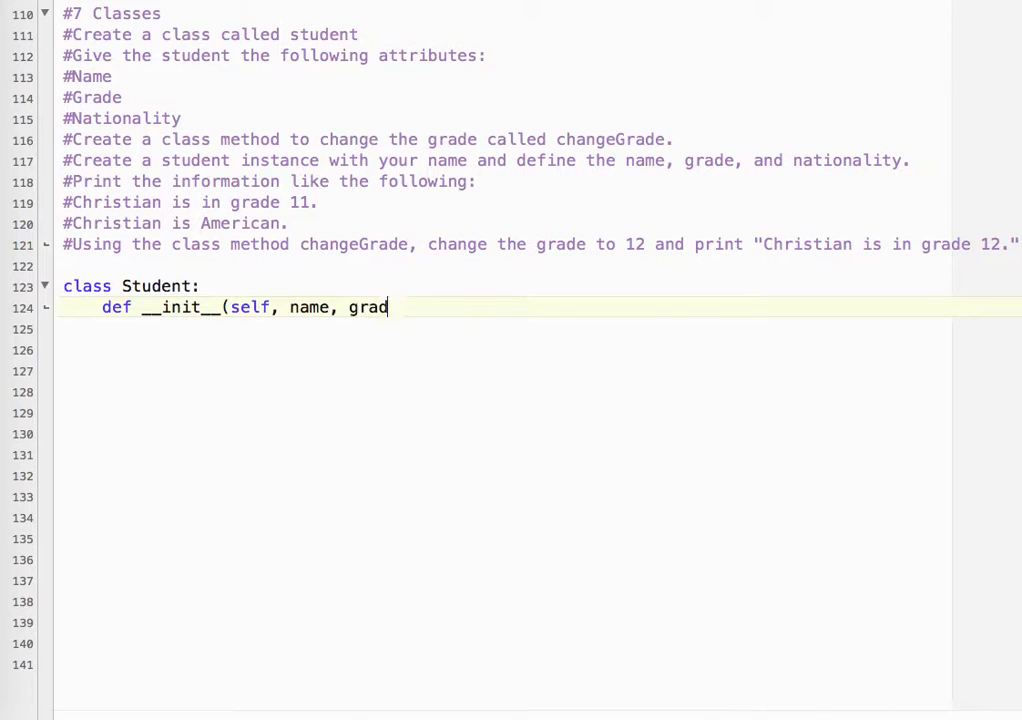
text(e, nationalit)
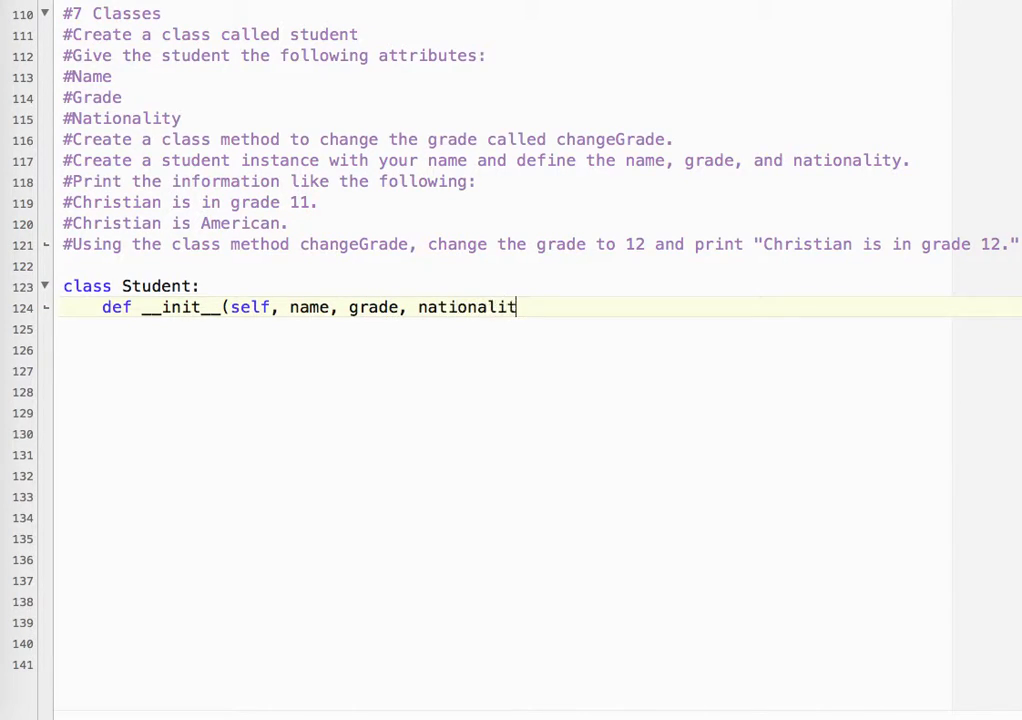
text(y))
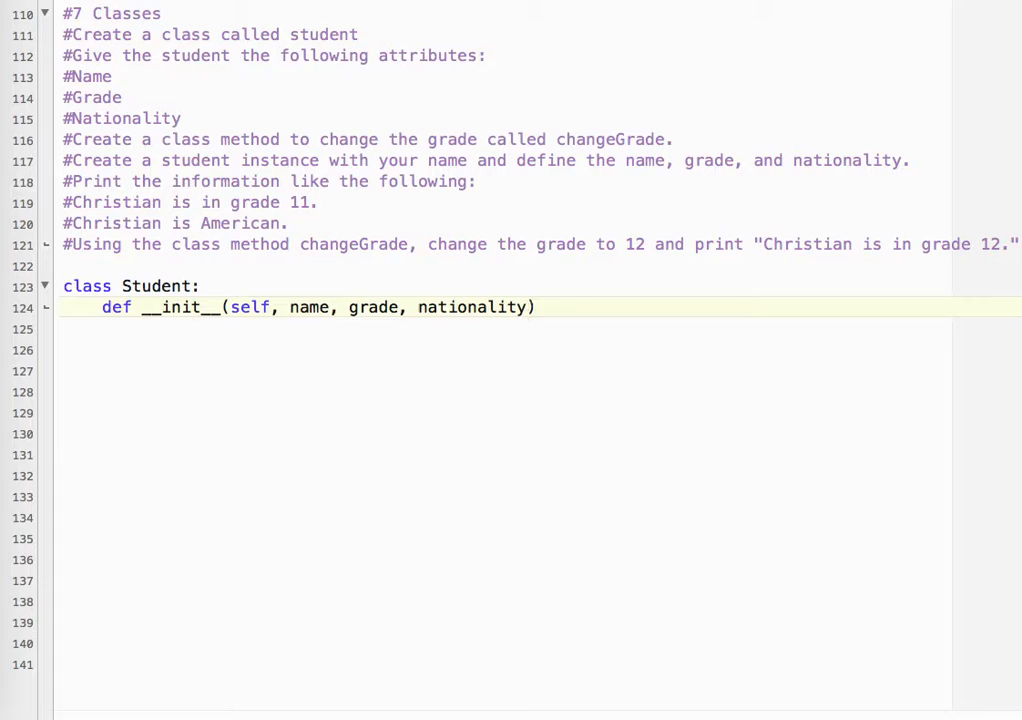
text(:)
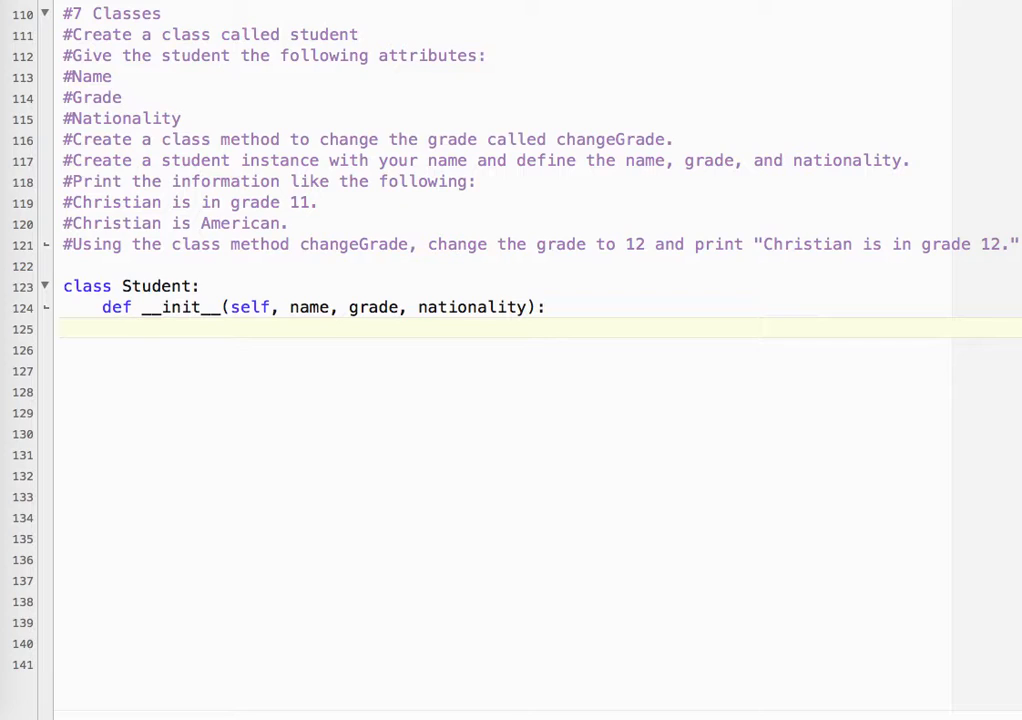
Step: Assign self.name = name, self.grade = grade and self.nationality = nationality in __init__
text(s)
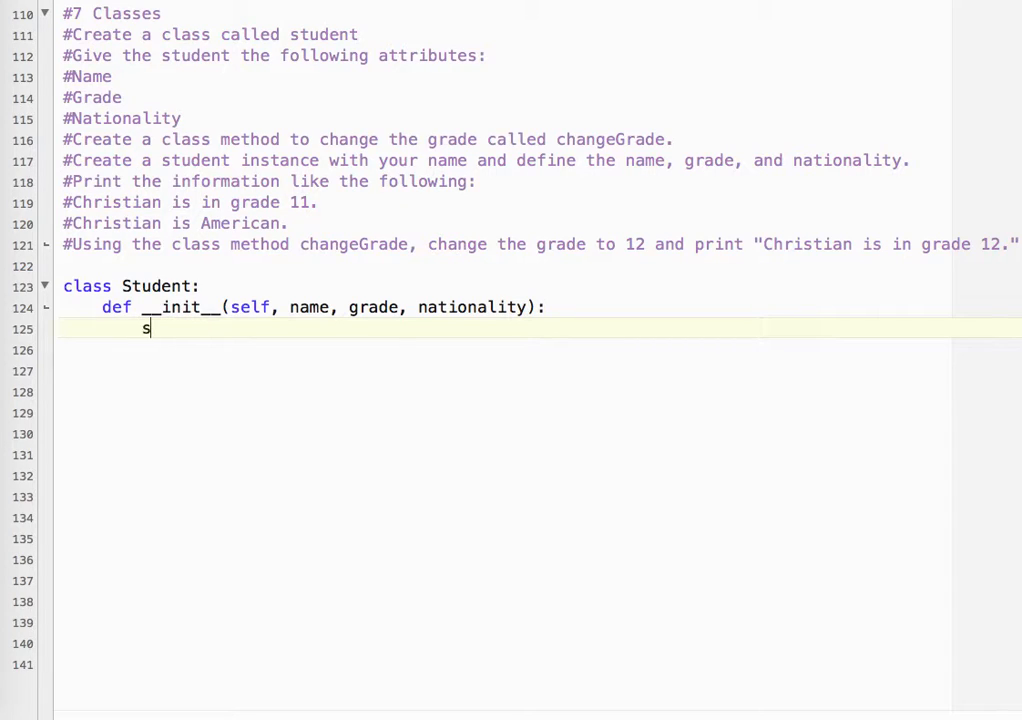
text(elf.name)
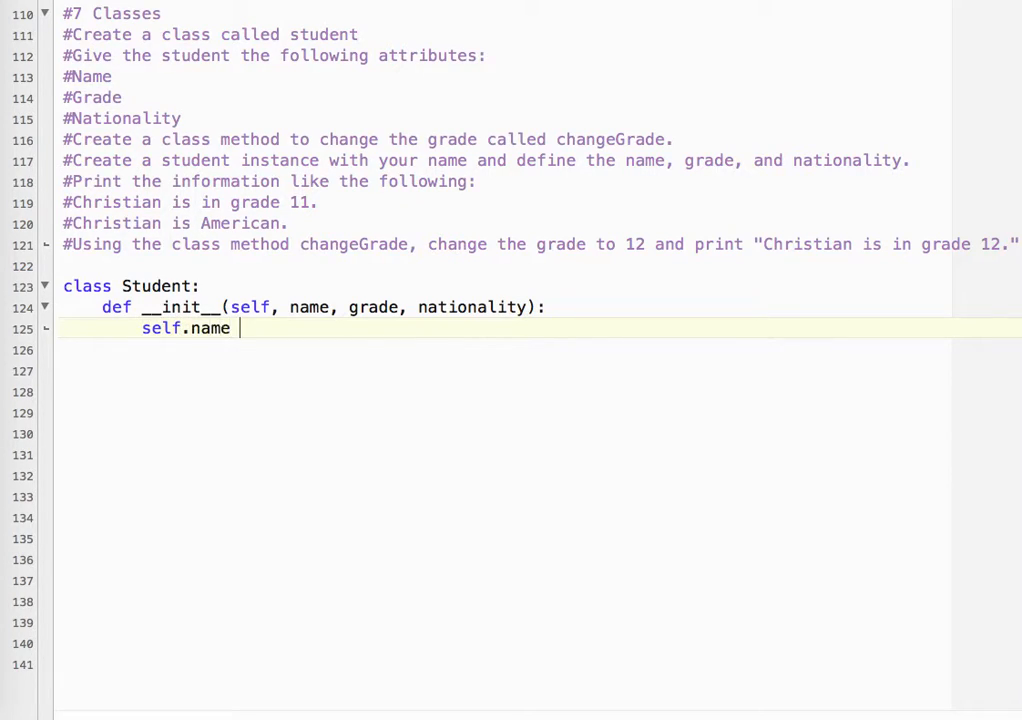
text(= name)
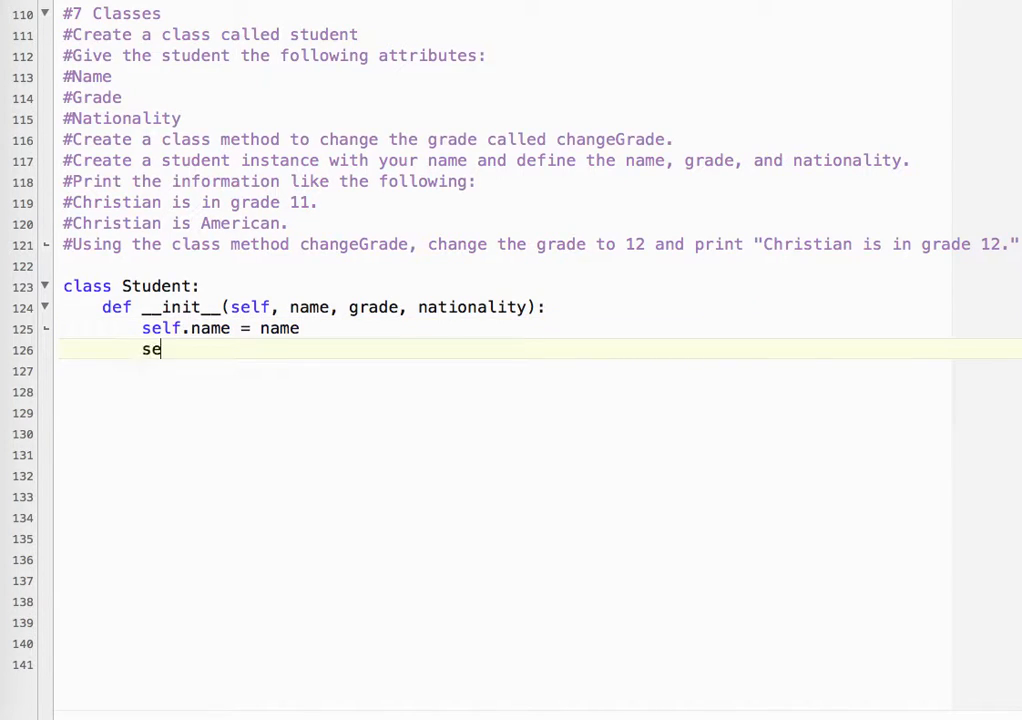
text(lf.gra)
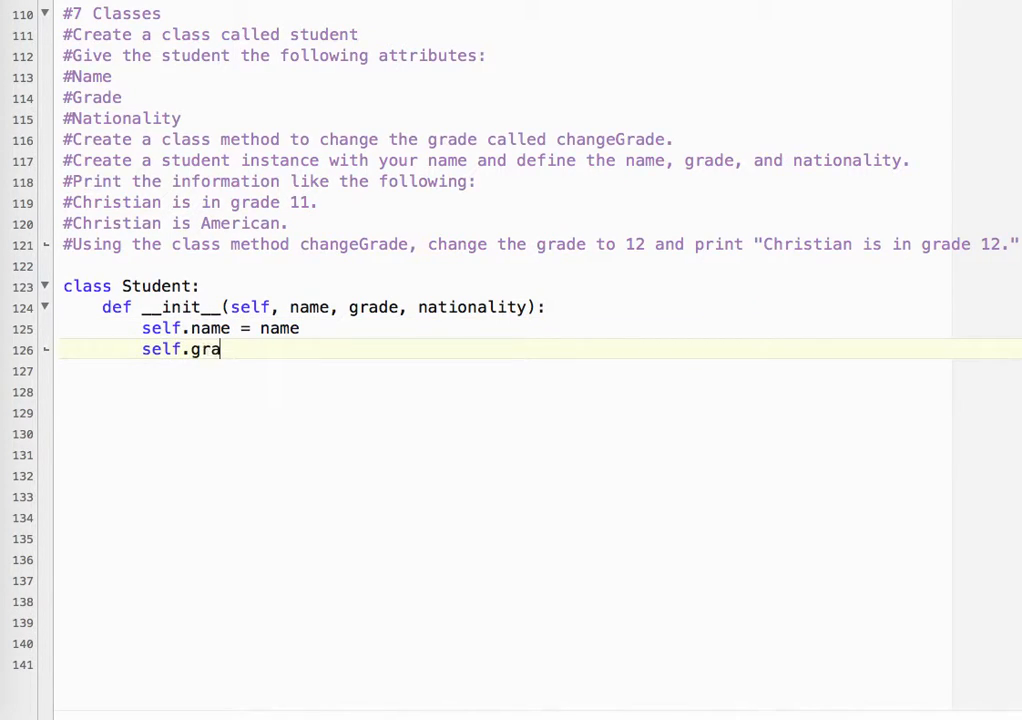
text(de = grade)
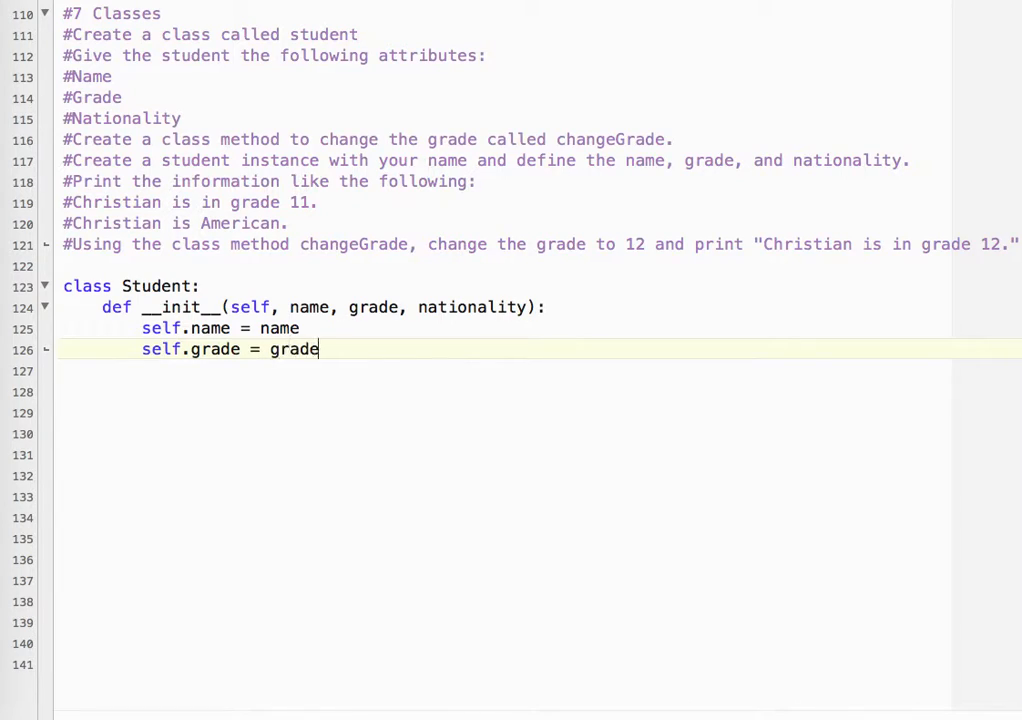
text(self.nationality = nation)
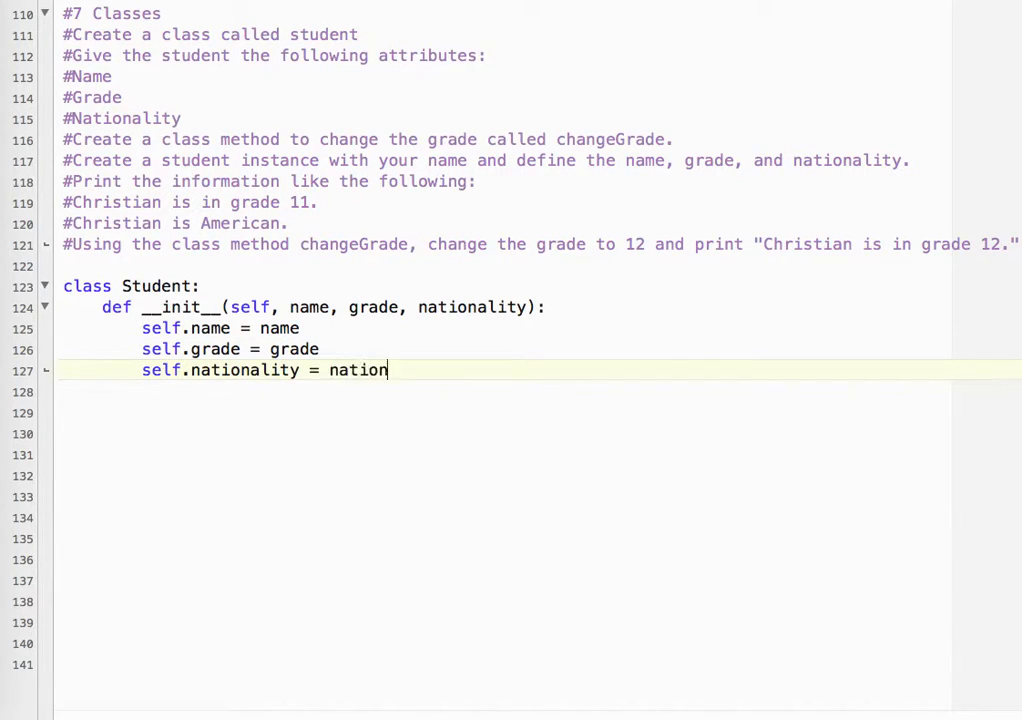
text(ality)
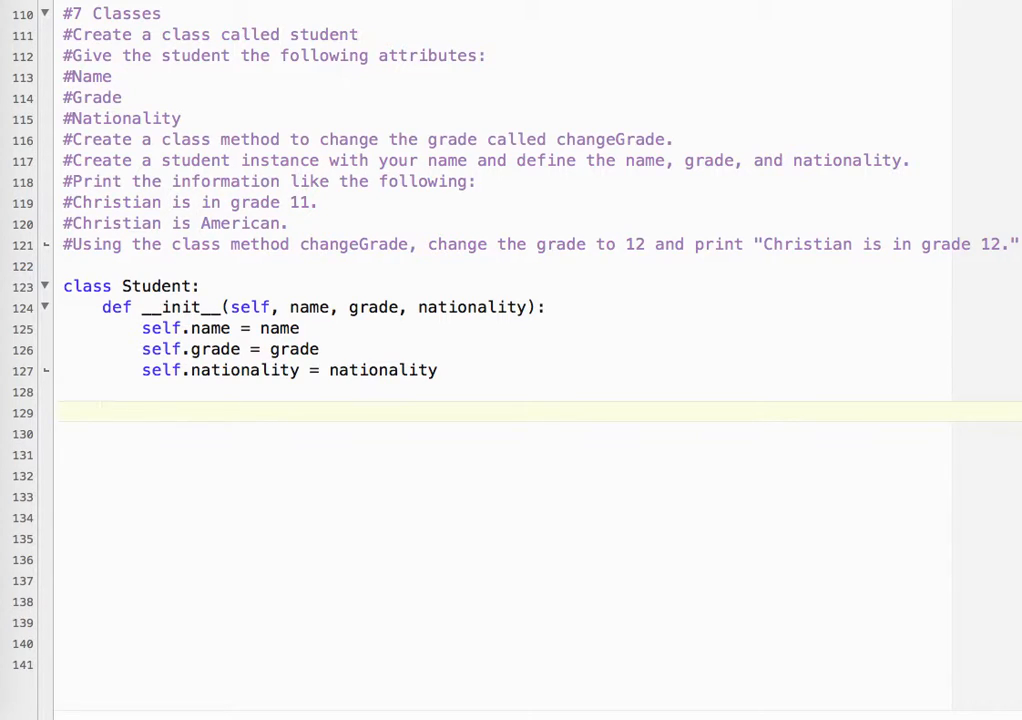
Step: Define changeGrade(self, grade) below __init__ with the body self.grade = grade
text(def)
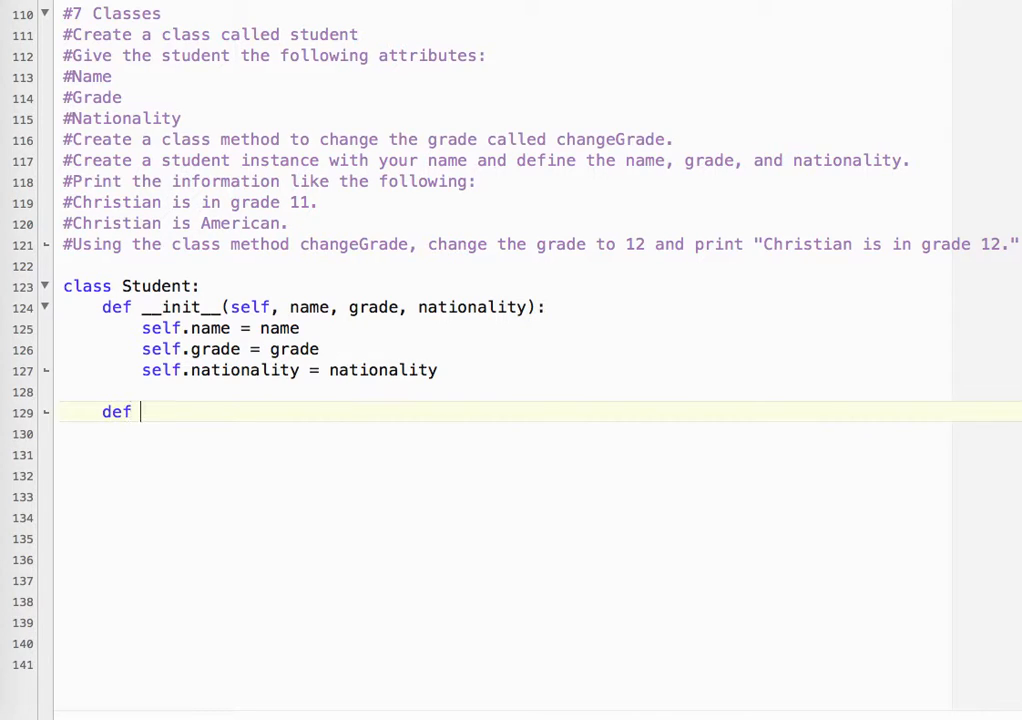
text(changeGrade)
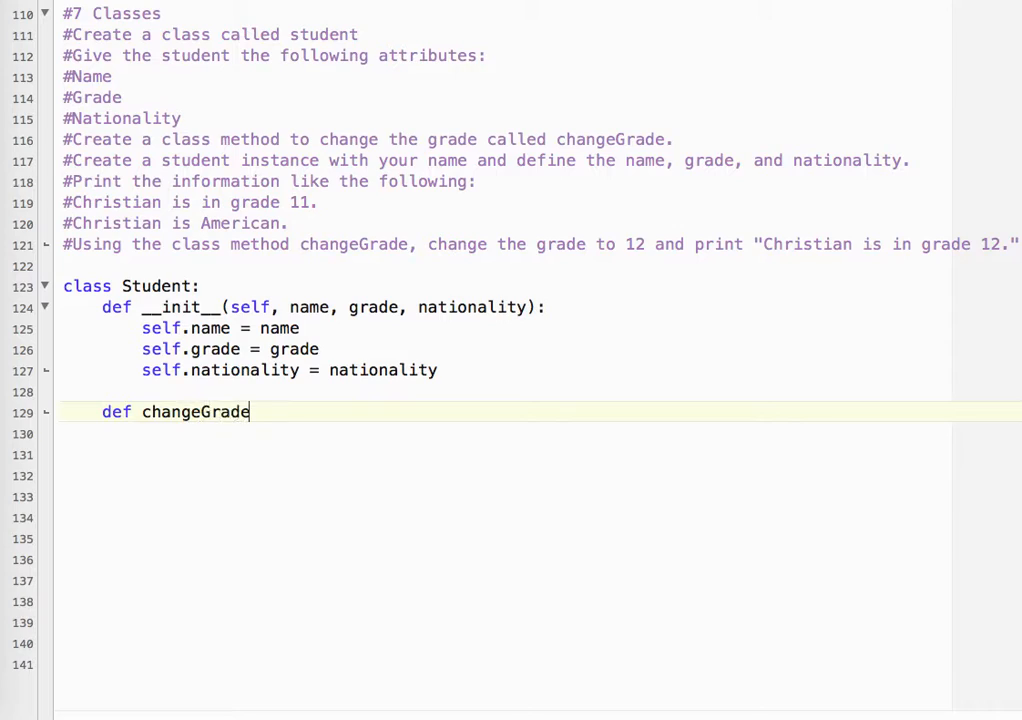
text(()
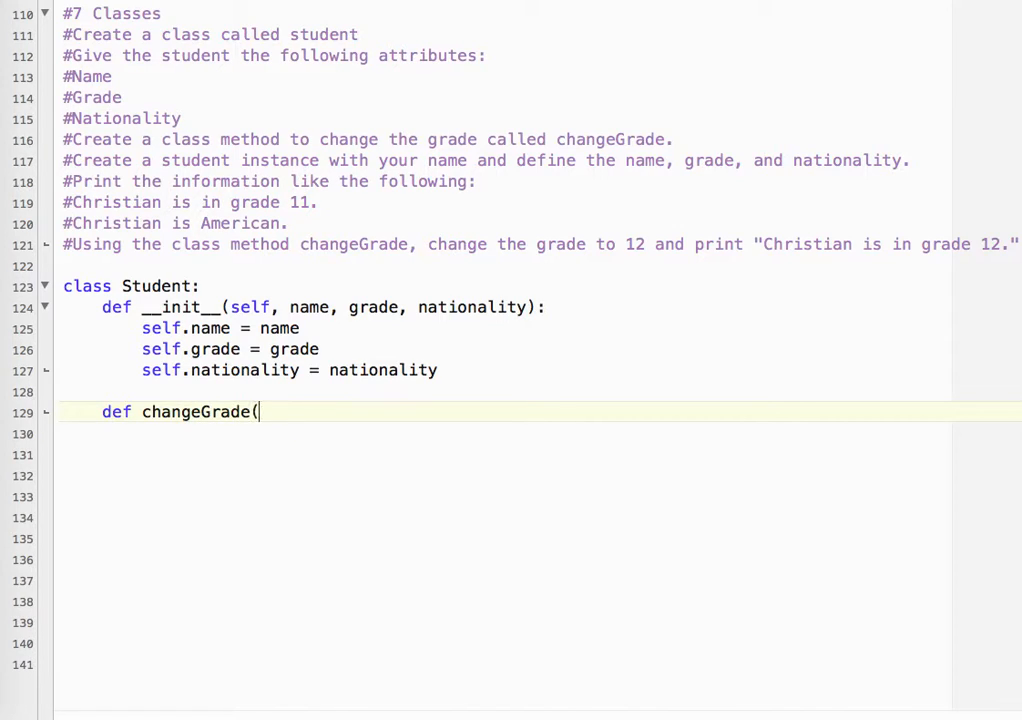
text(self)
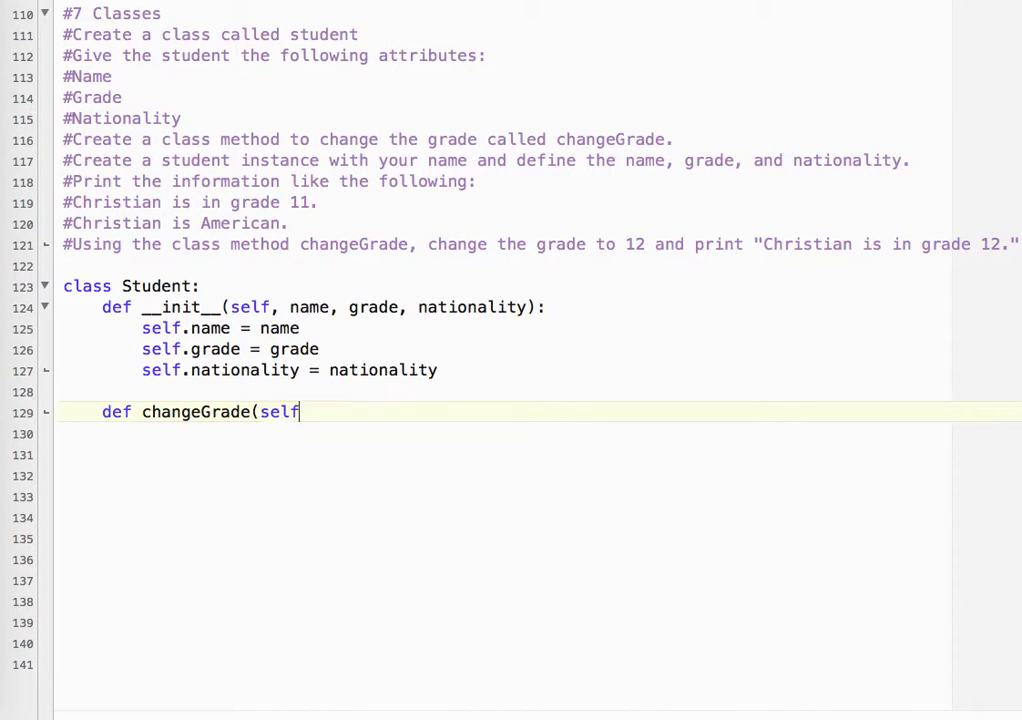
text(,)
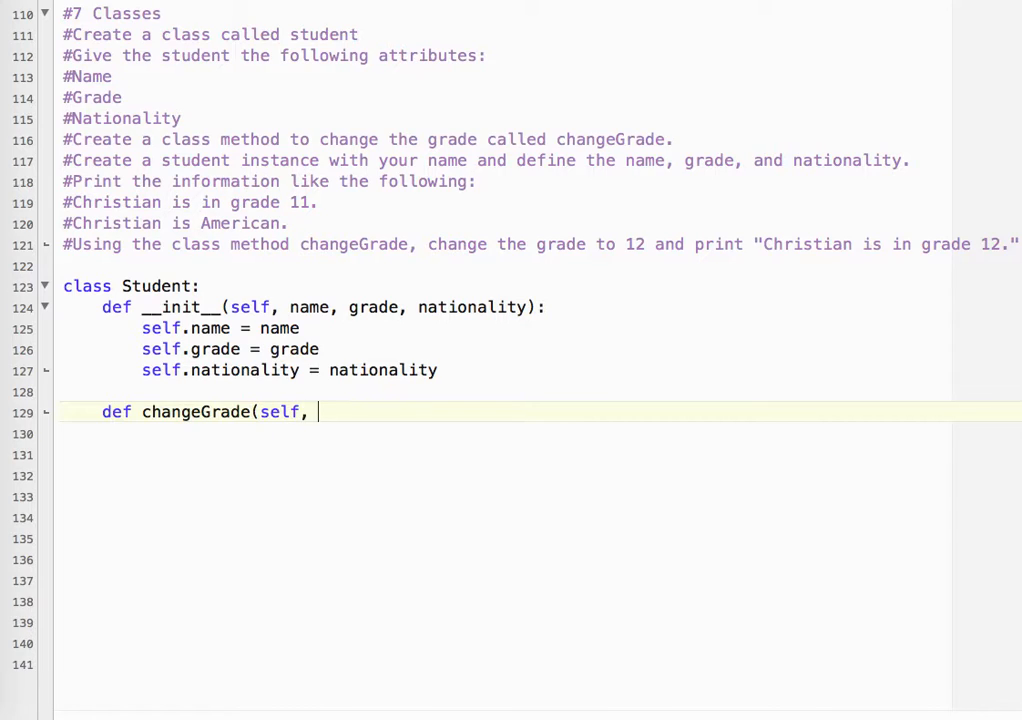
text(g)
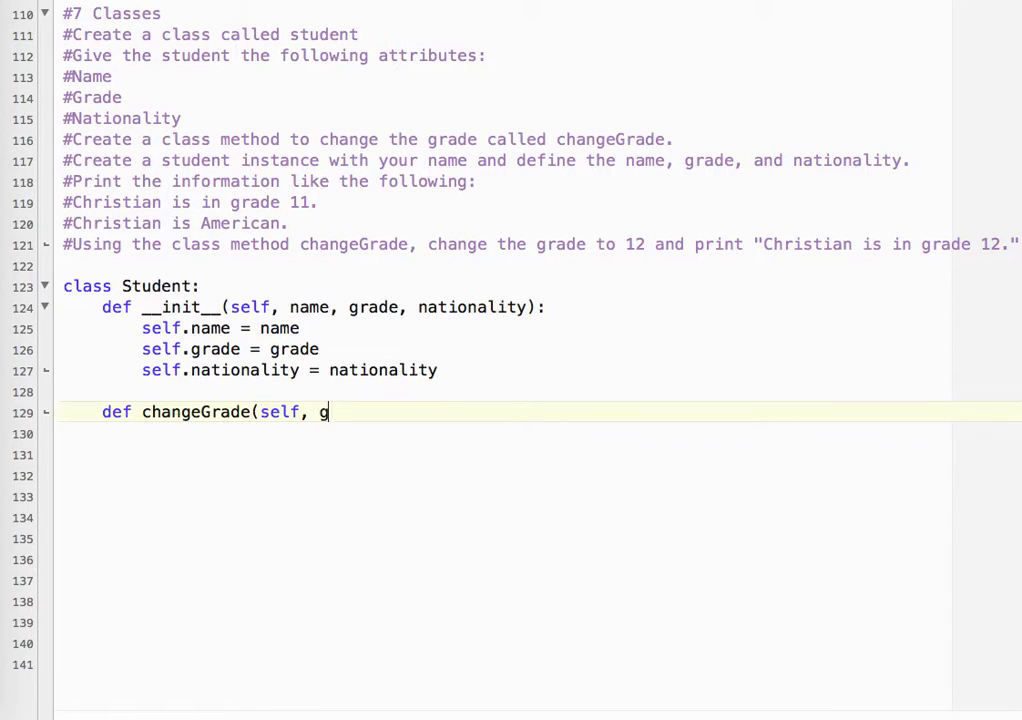
text(rade):)
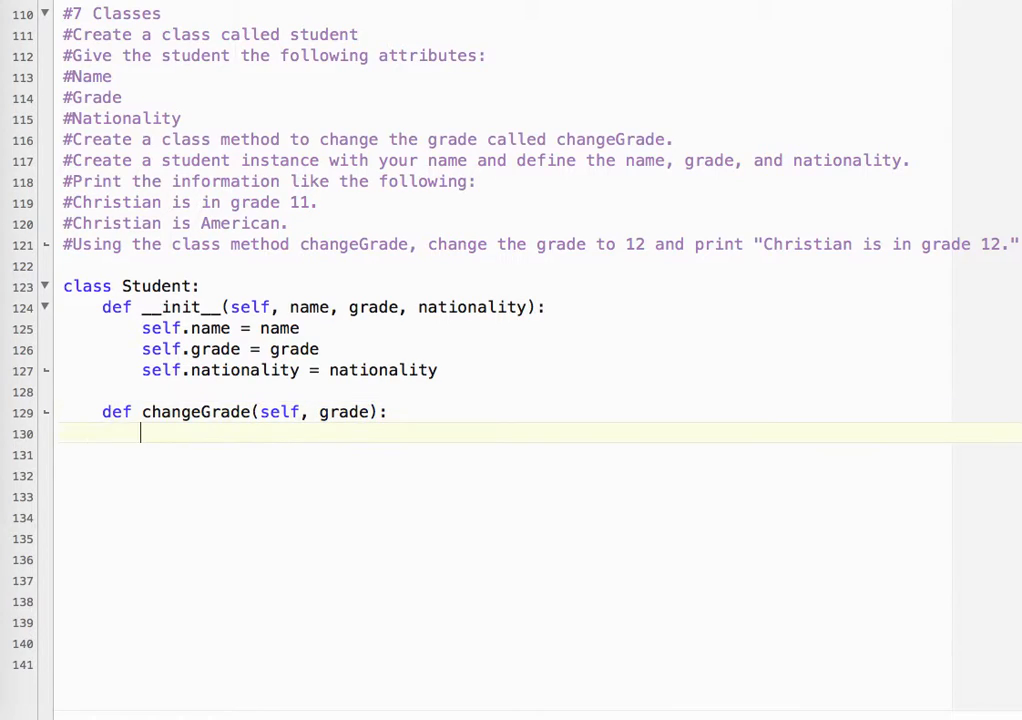
text(self.grade)
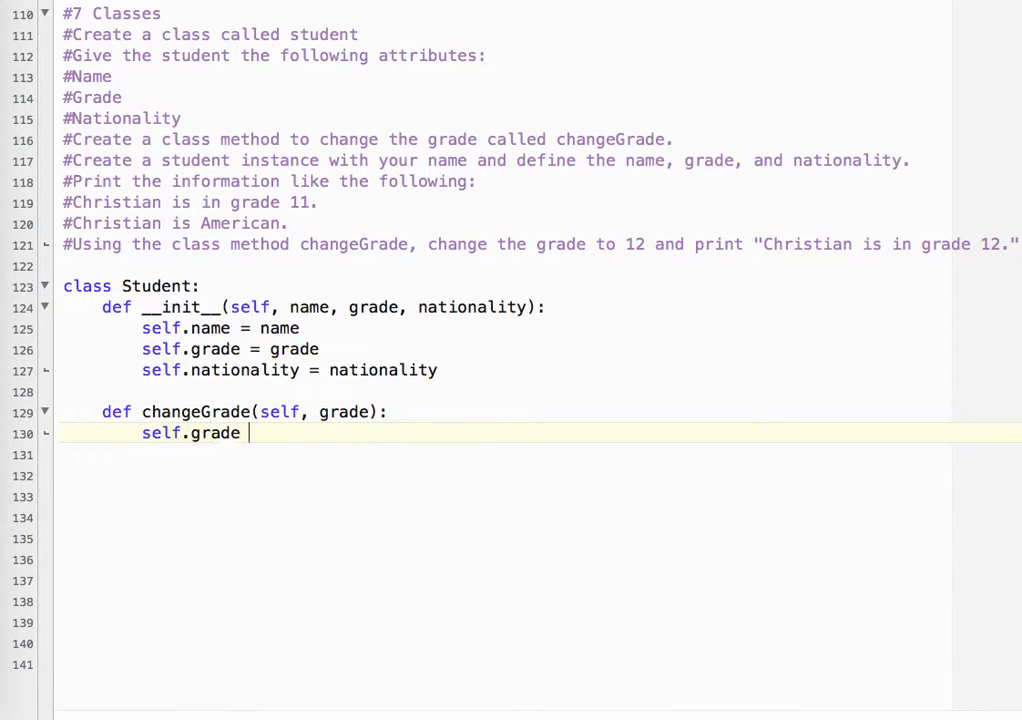
text(= grade)
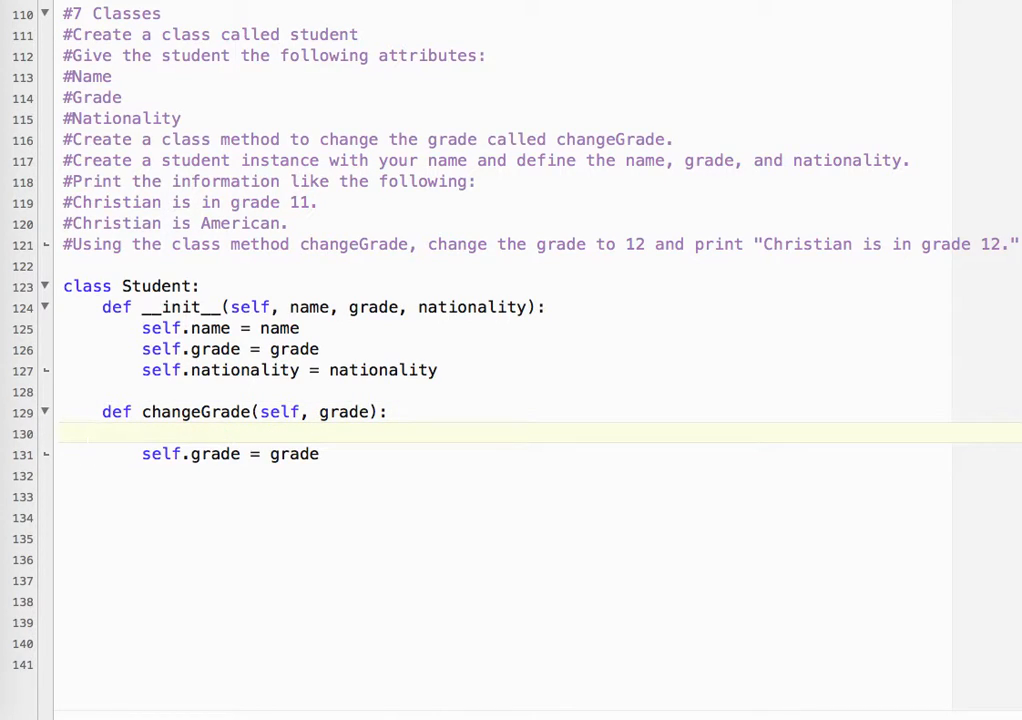
Step: Guard the grade assignment with 'if grade > 0 and grade < 13:' and indent it
text(if)
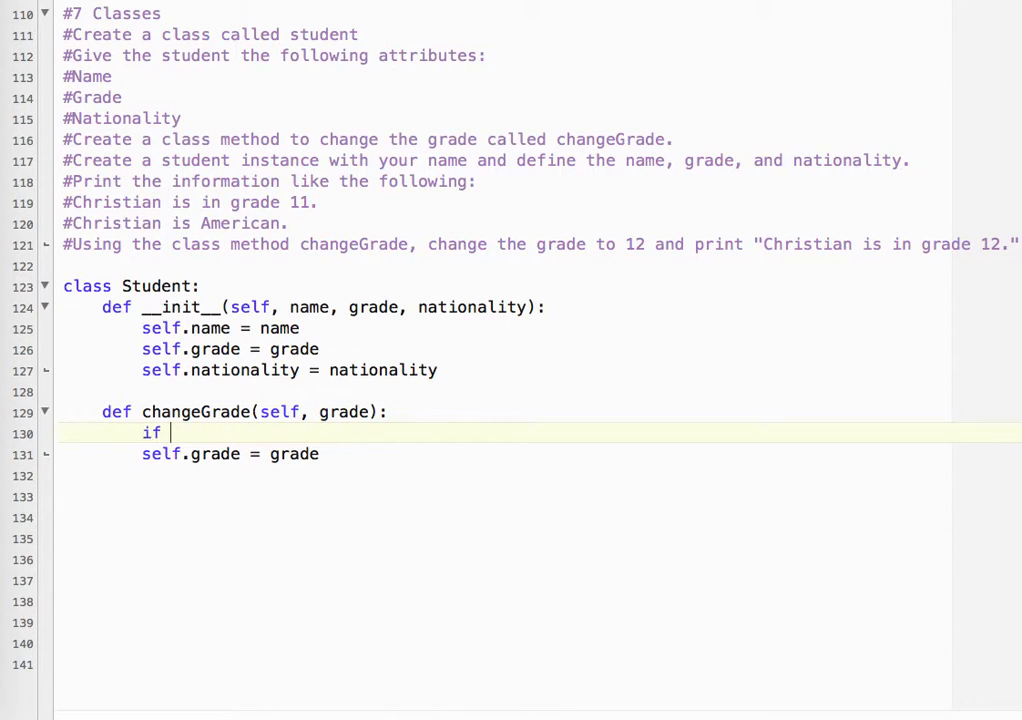
text(grade)
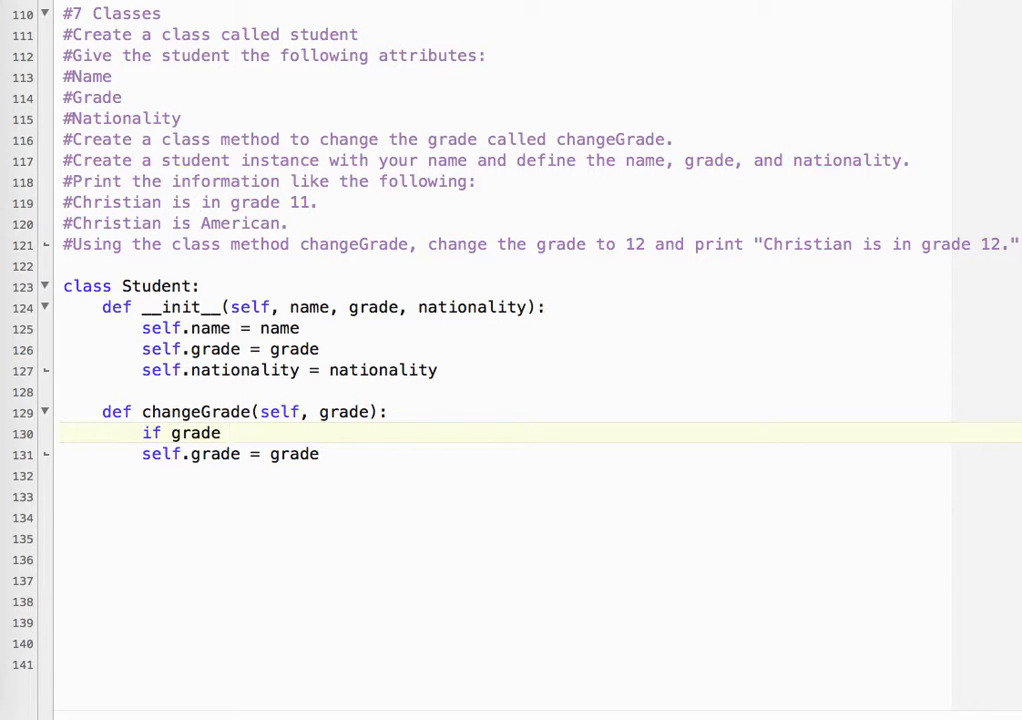
text(>0)
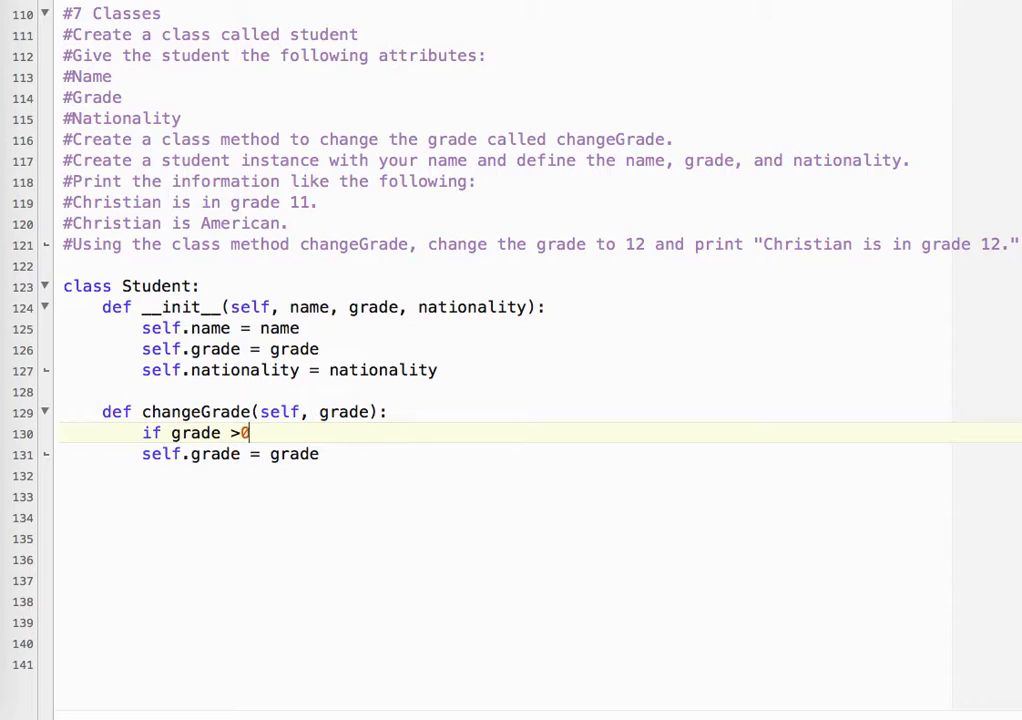
key(Backspace)
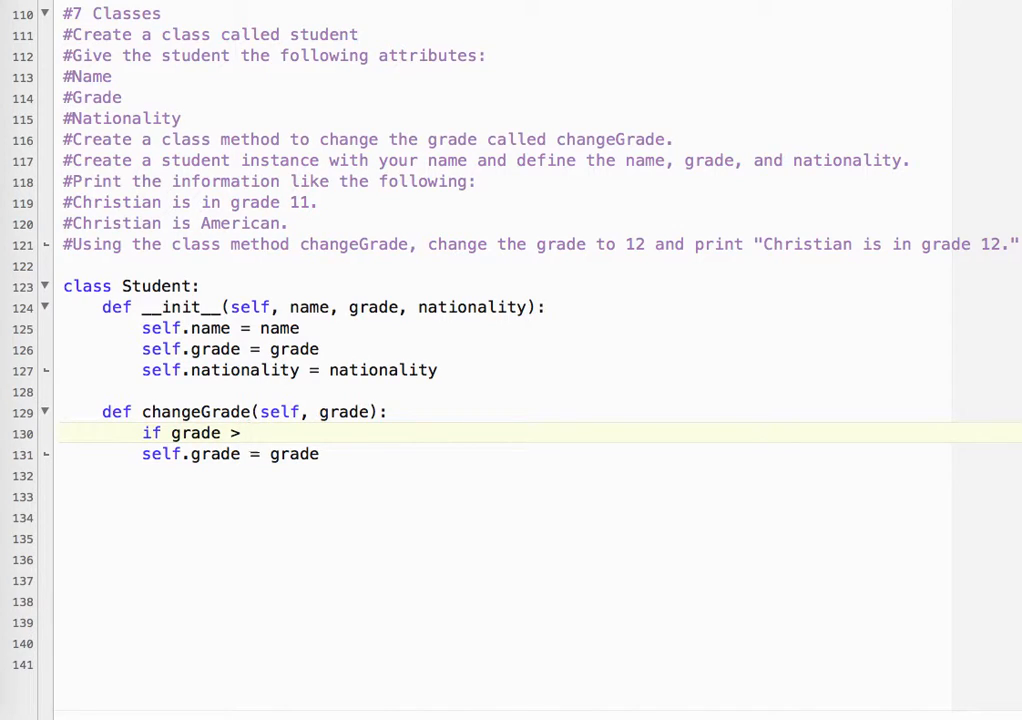
text(0 and grade <)
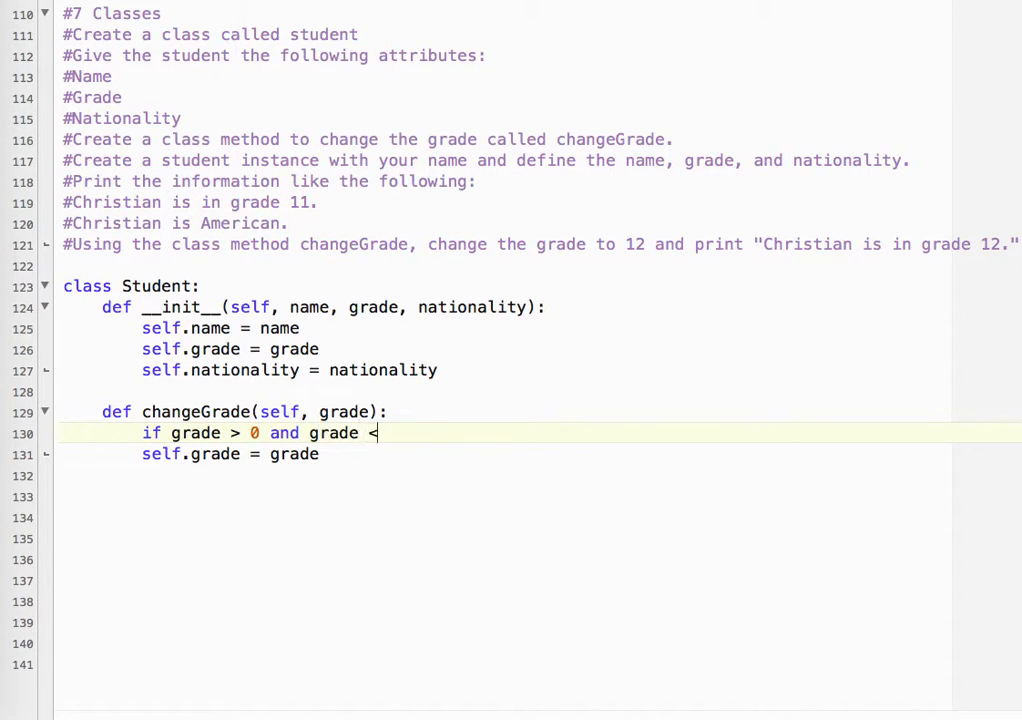
text(13)
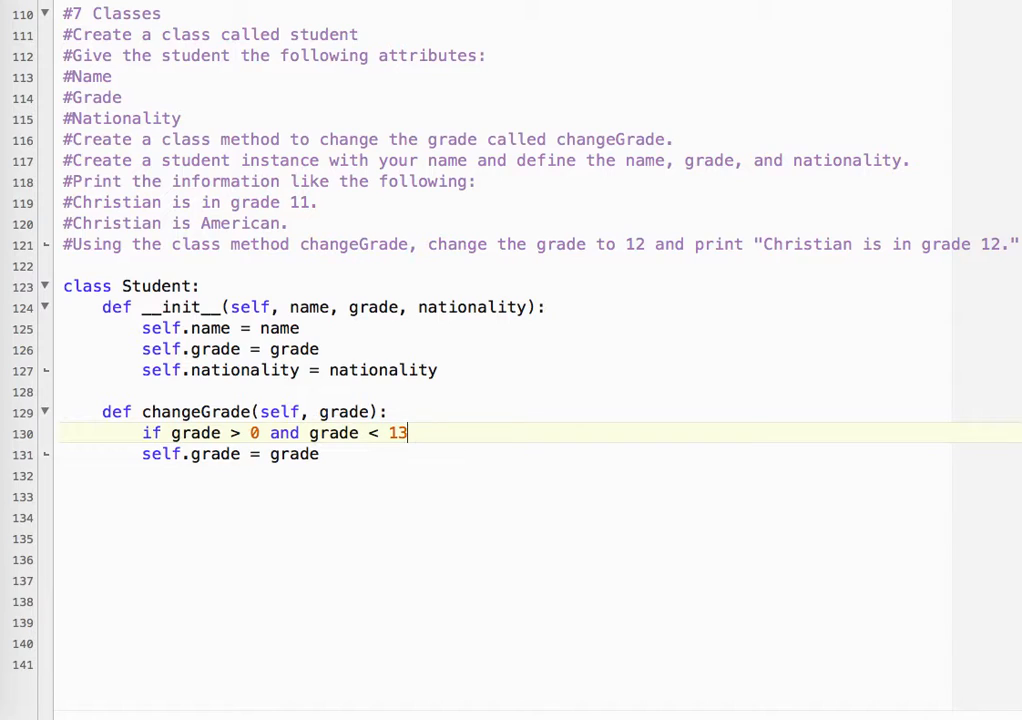
text(:)
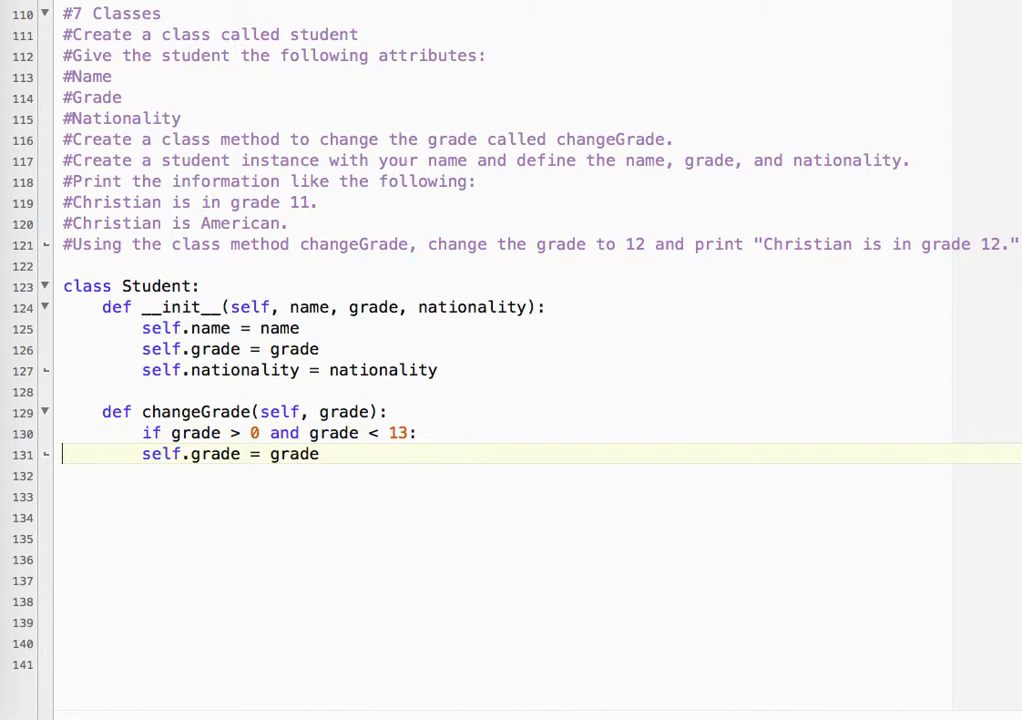
key(Tab)
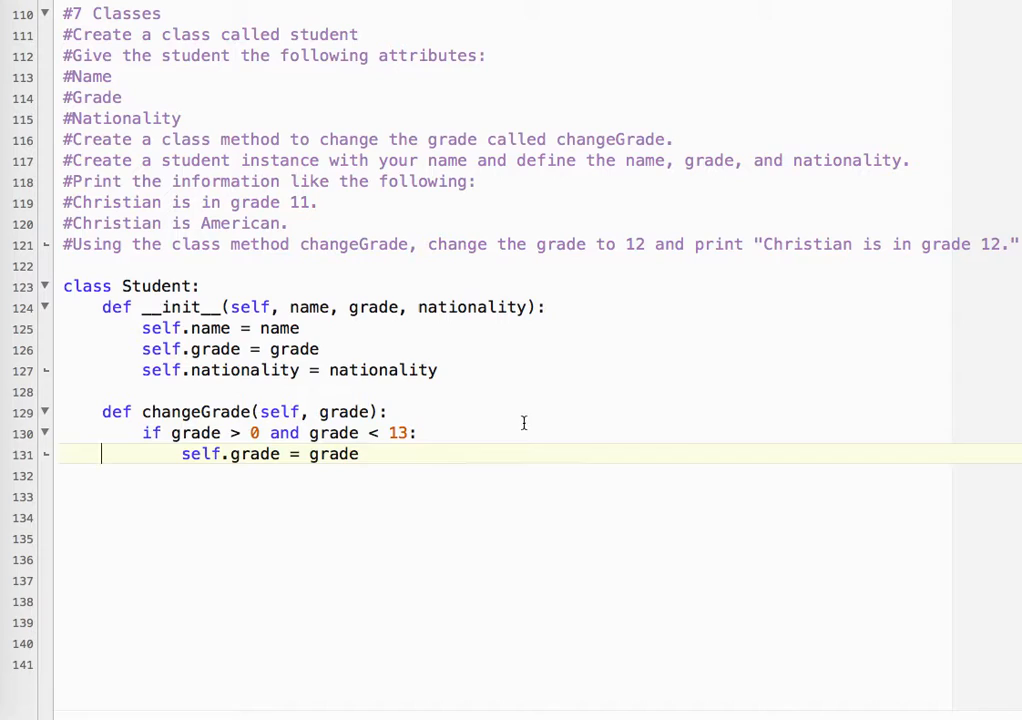
mouse_move(453, 448)
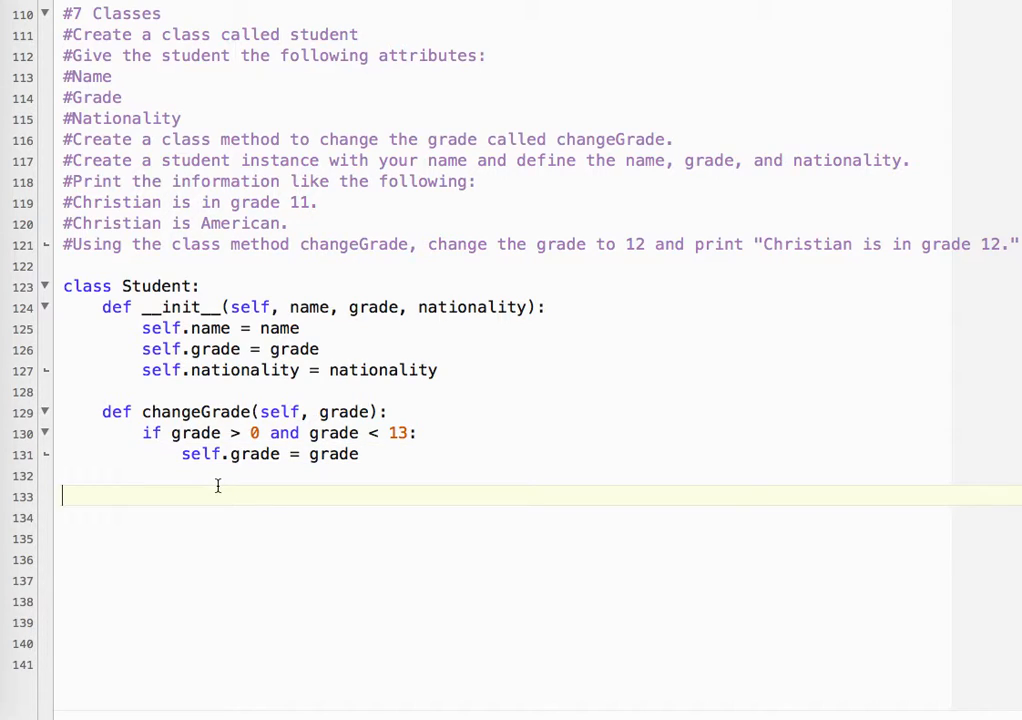
mouse_move(205, 492)
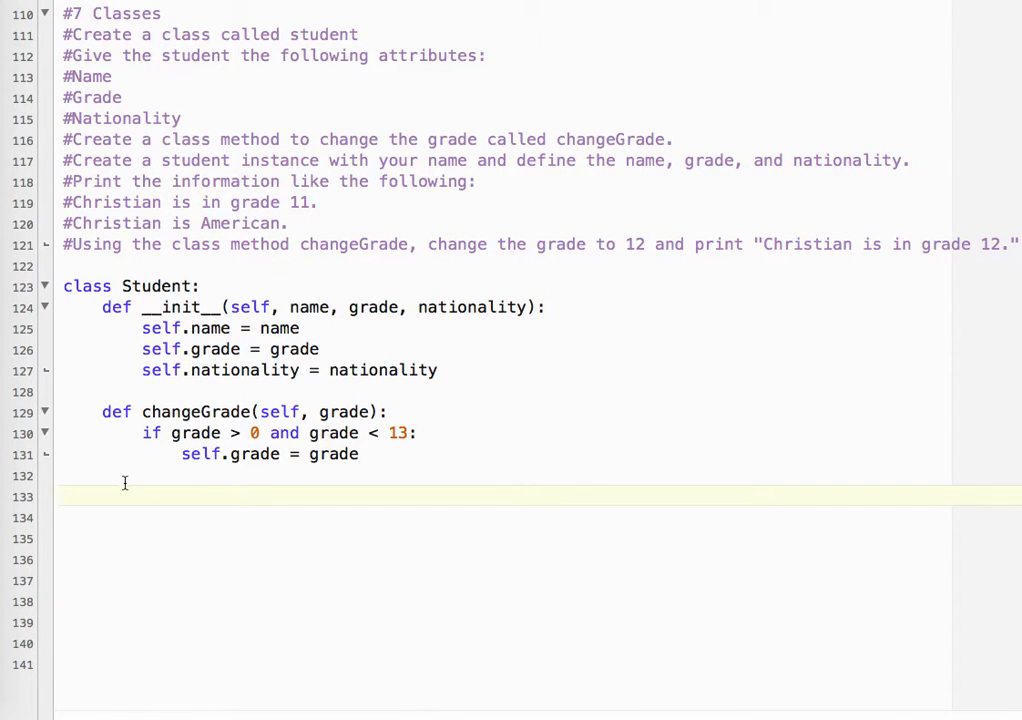
Step: Add christian = Student("Christian", 11, "American") below the class
text(ch)
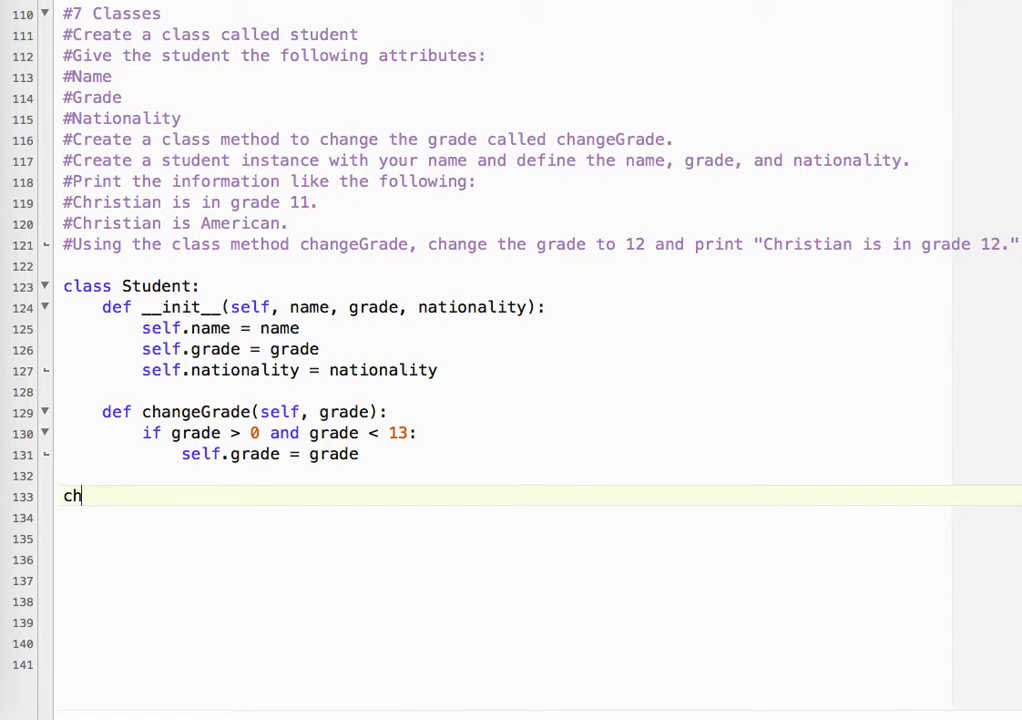
text(ristian =)
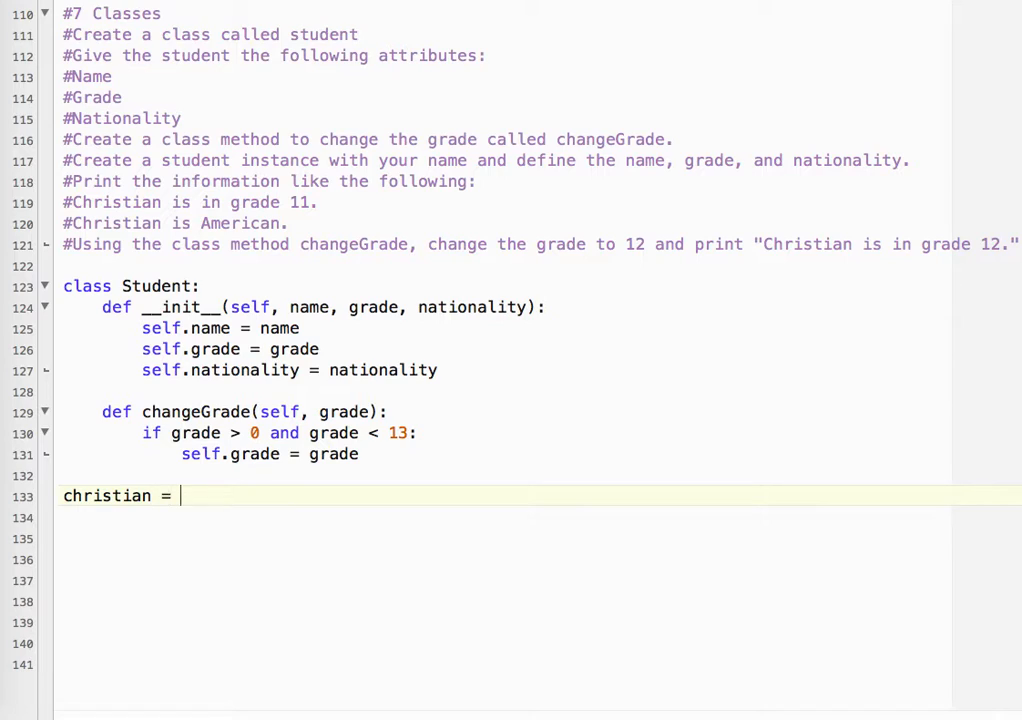
text(Student()
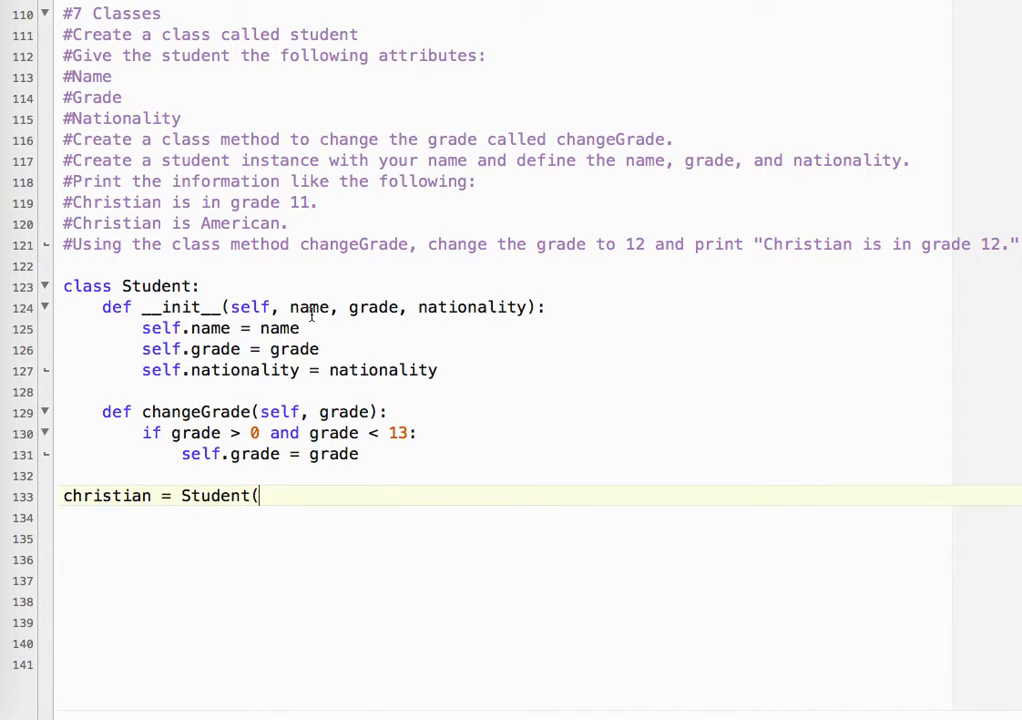
text(")
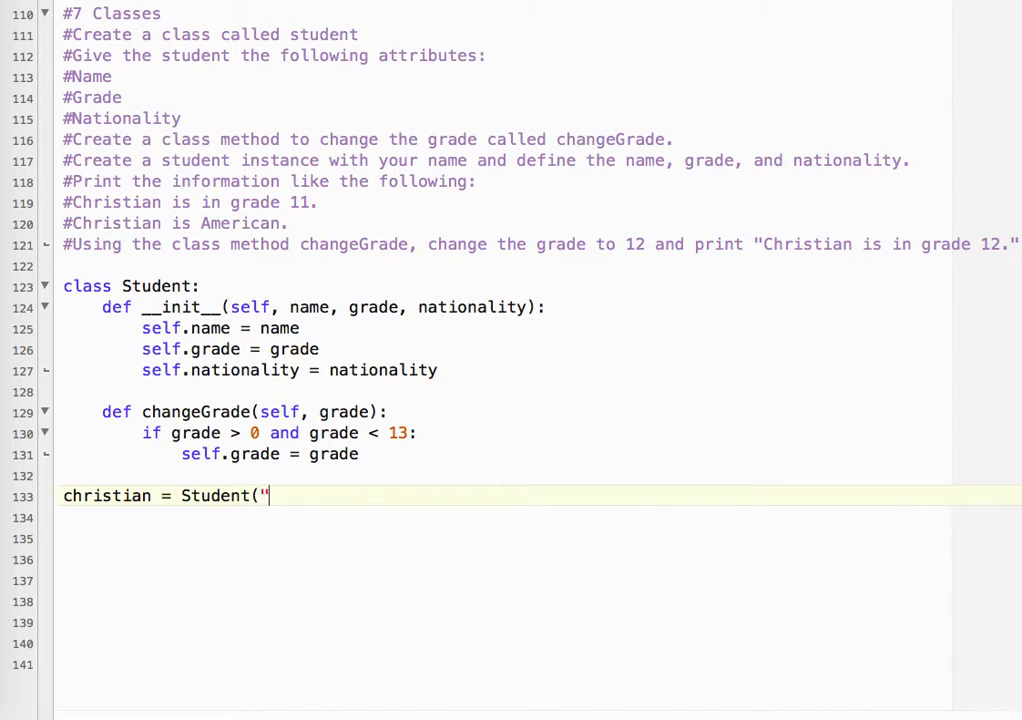
text(Chrisit)
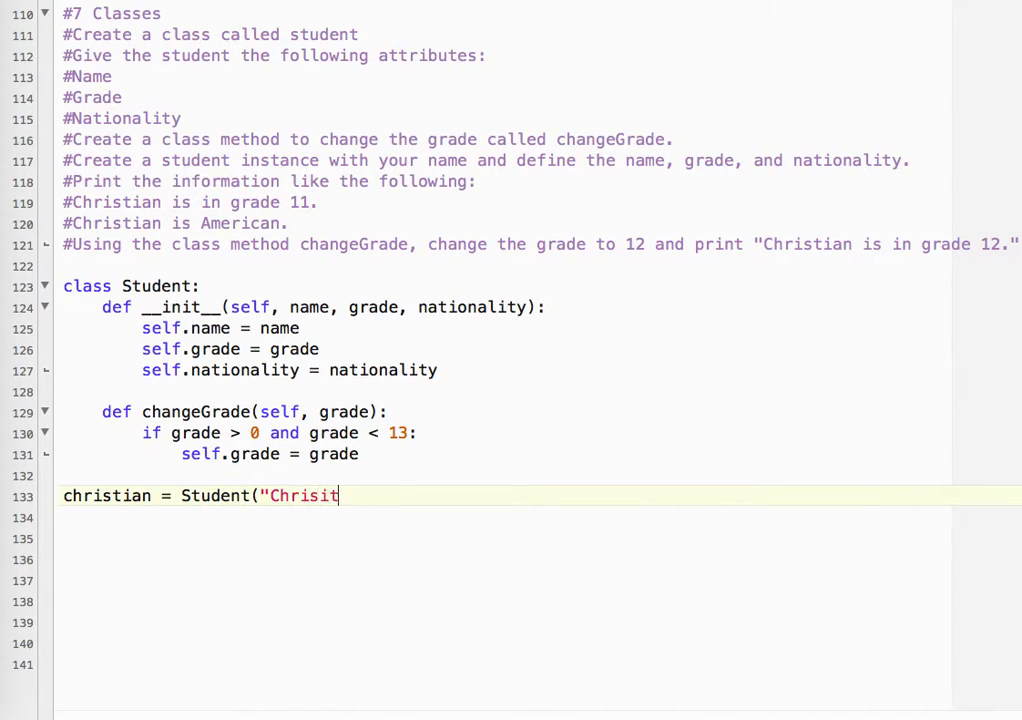
text(ian",)
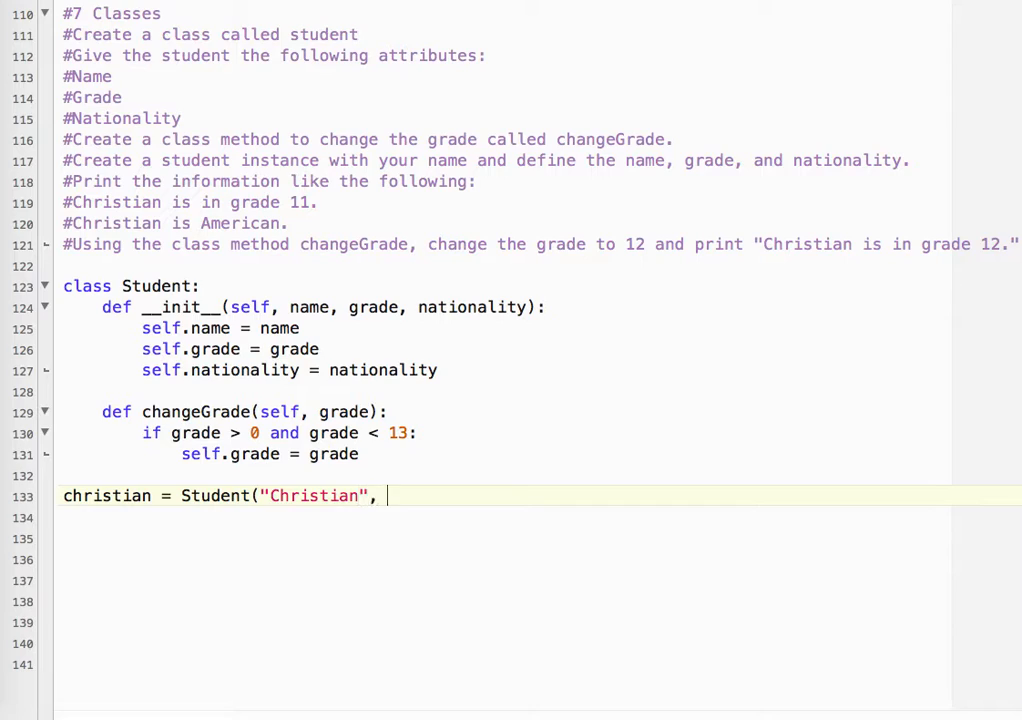
text(11)
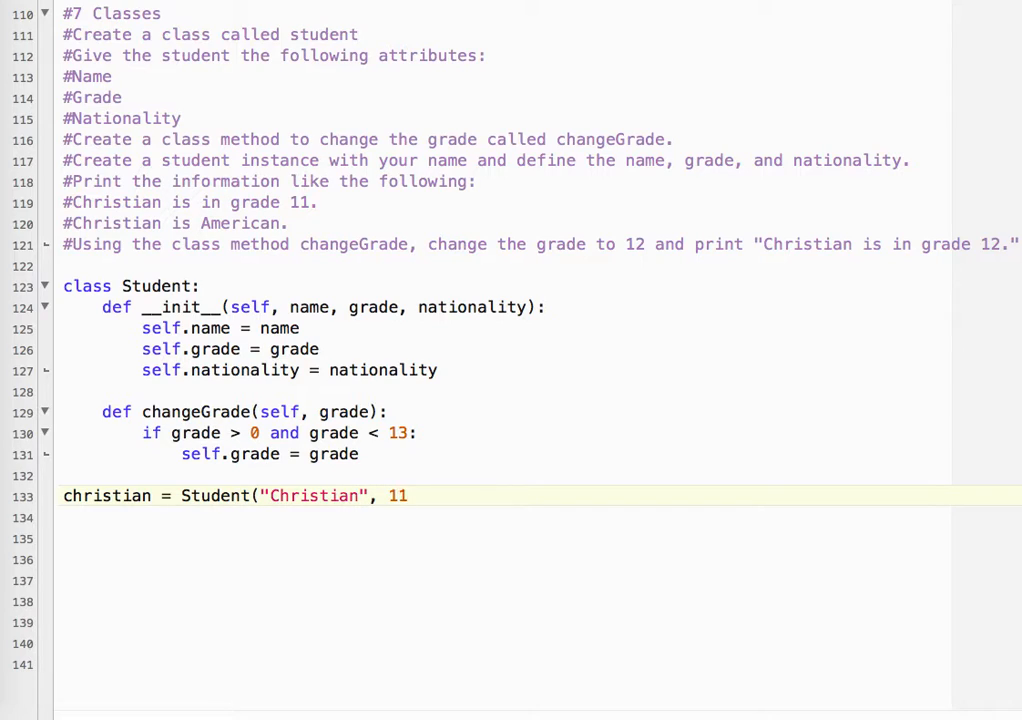
text(, ")
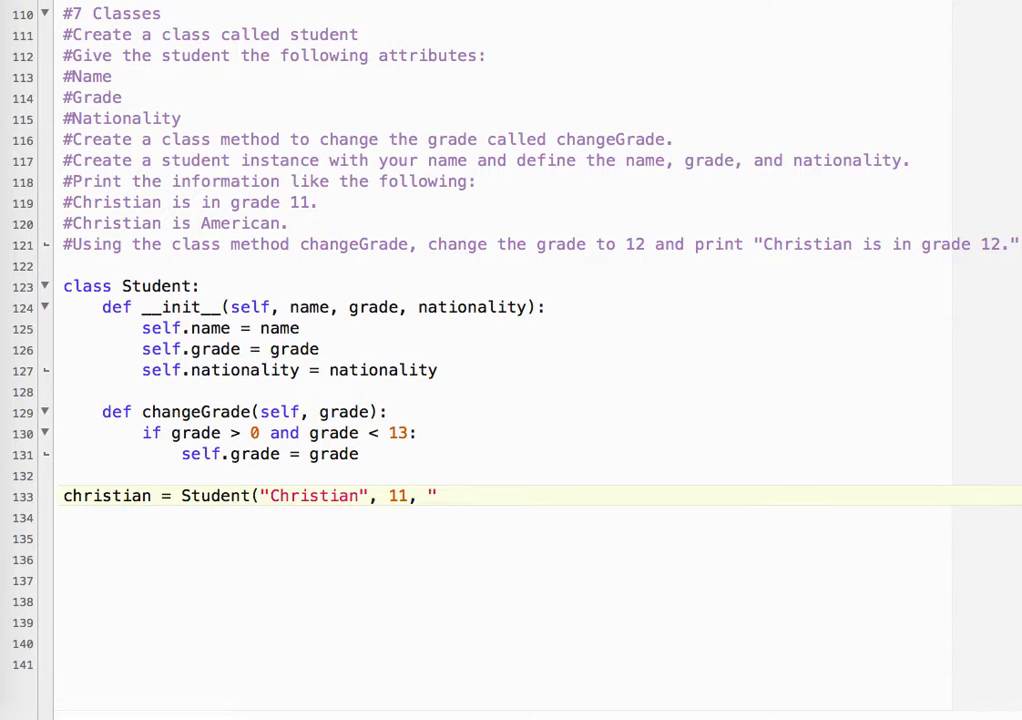
text(American)
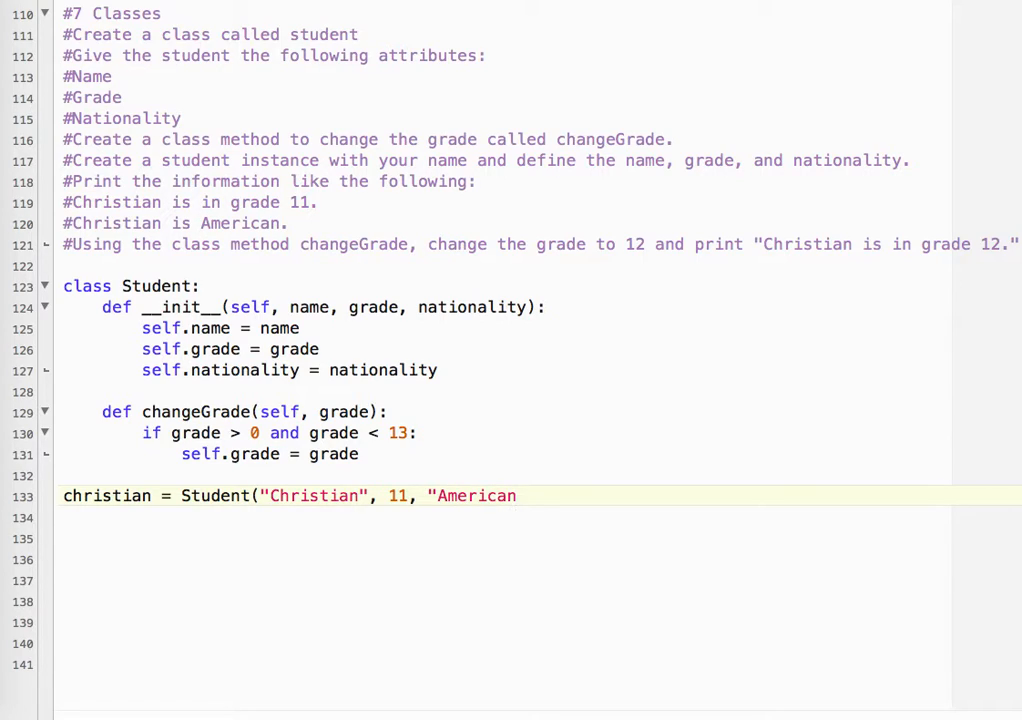
text("))
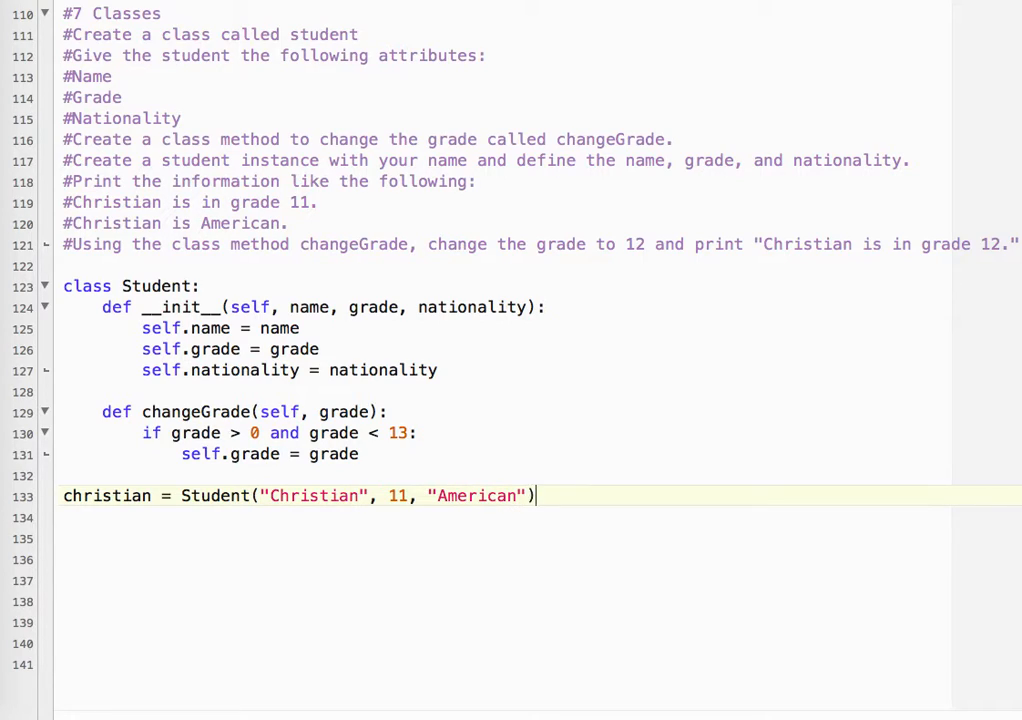
key(Return)
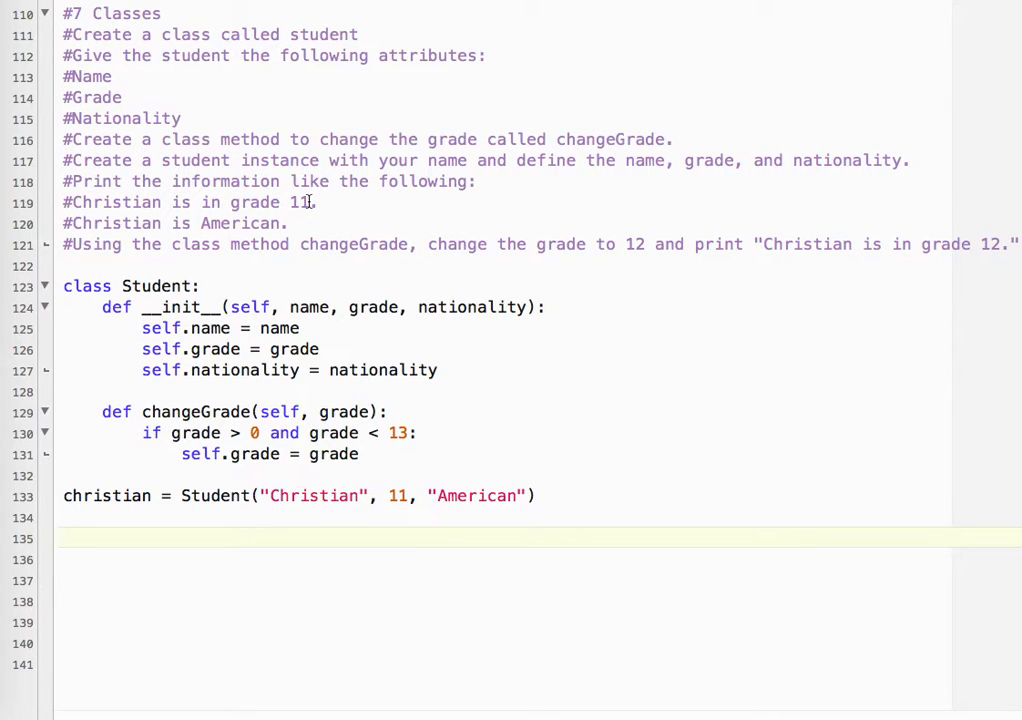
Step: Add print ("%s is in grade %s" %(christian.name, christian.grade)) on line 135
text(print ()
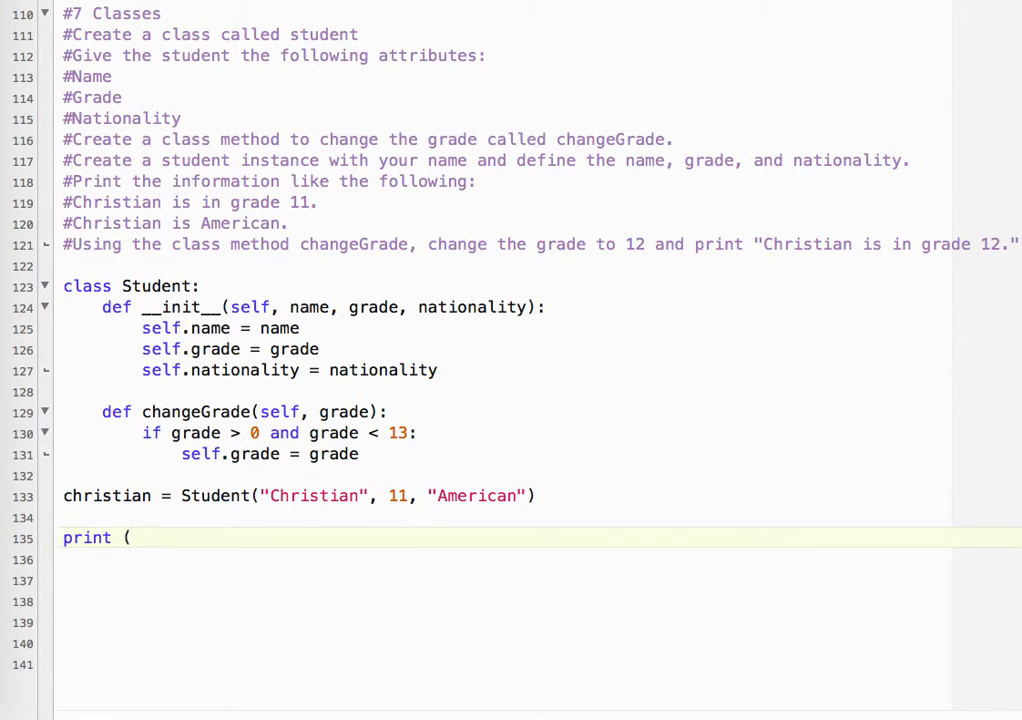
text("%s)
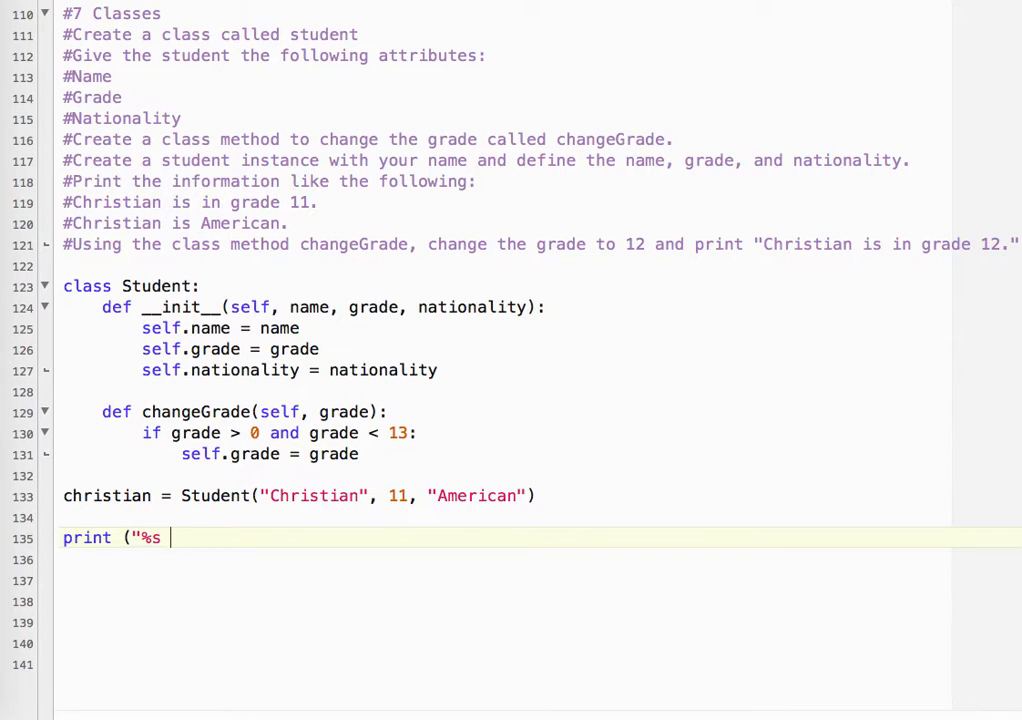
text(is in grade)
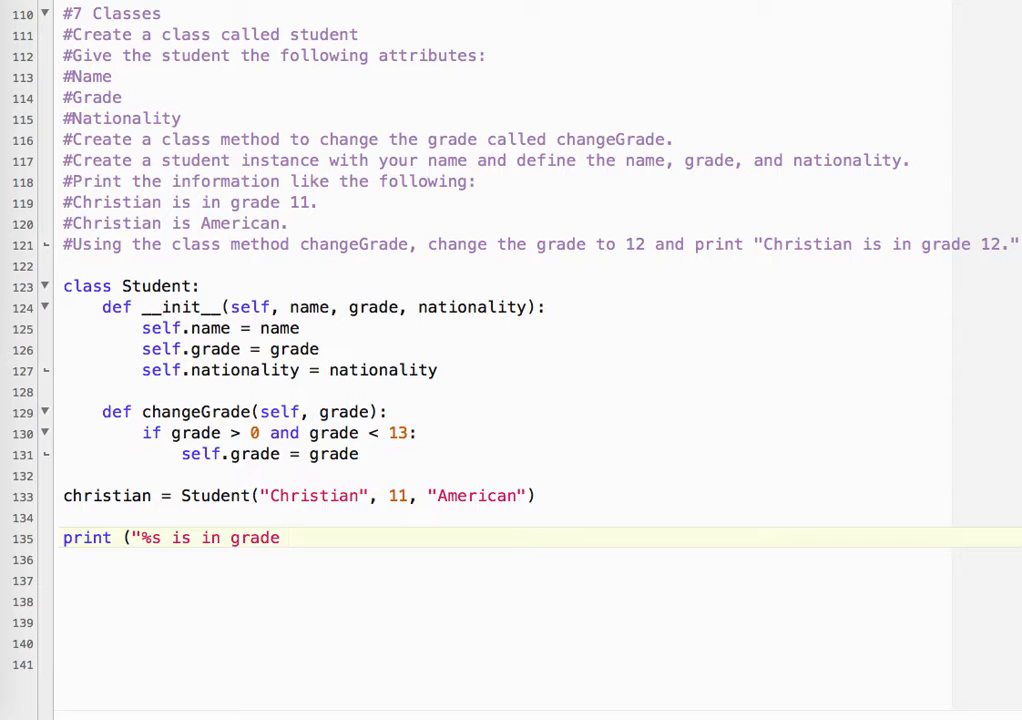
text(%s")
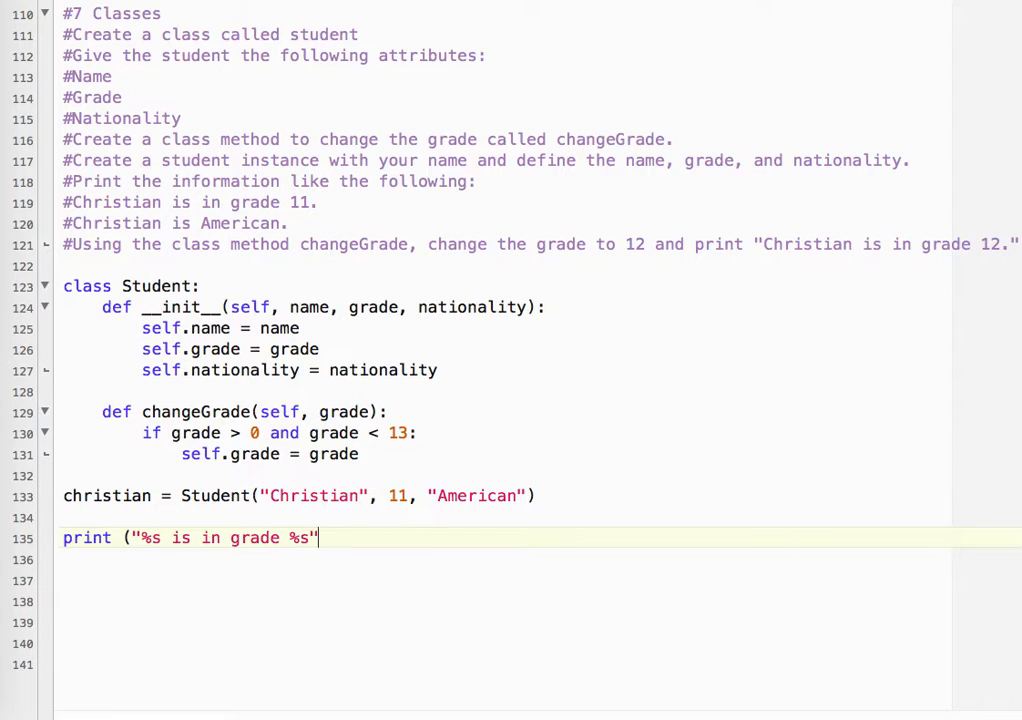
text(%())
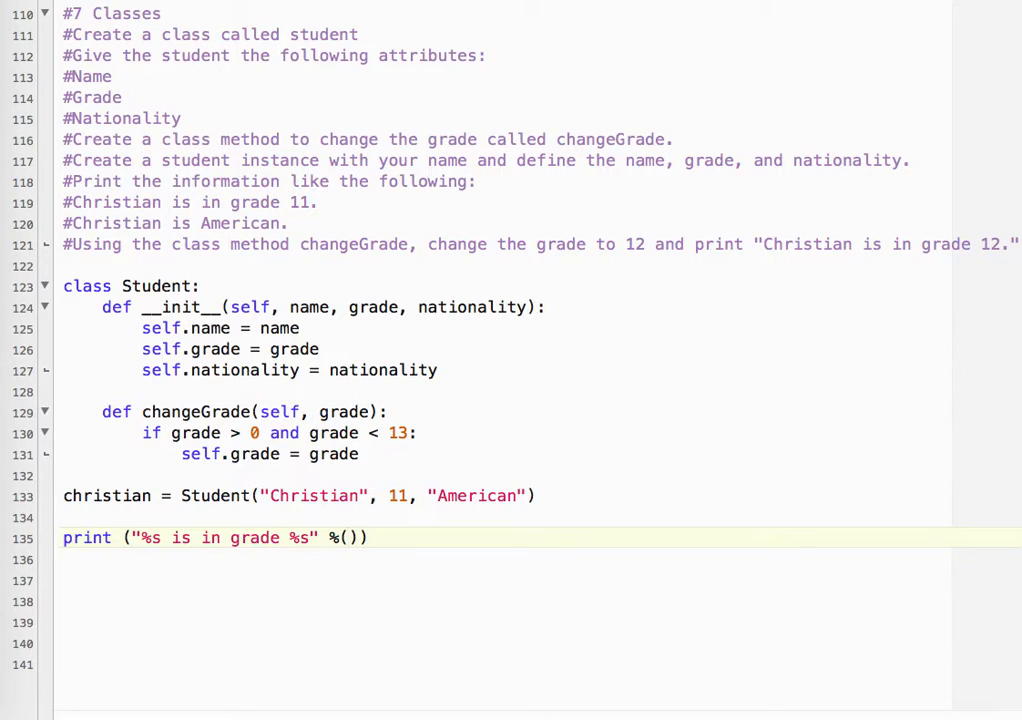
text(c)
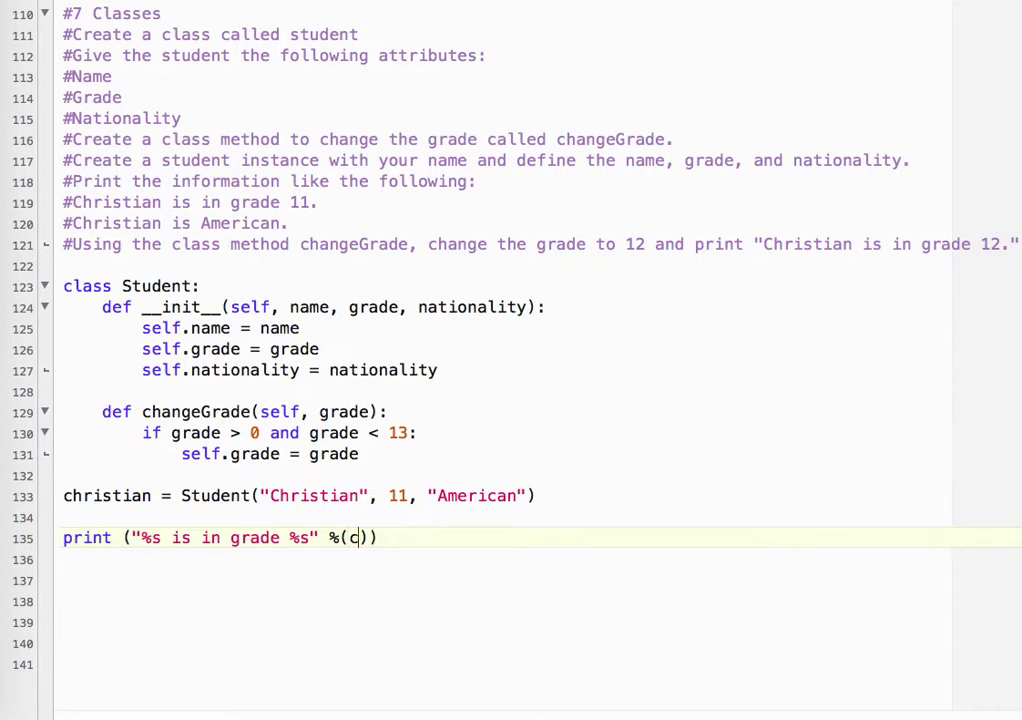
text(hristian.name,)
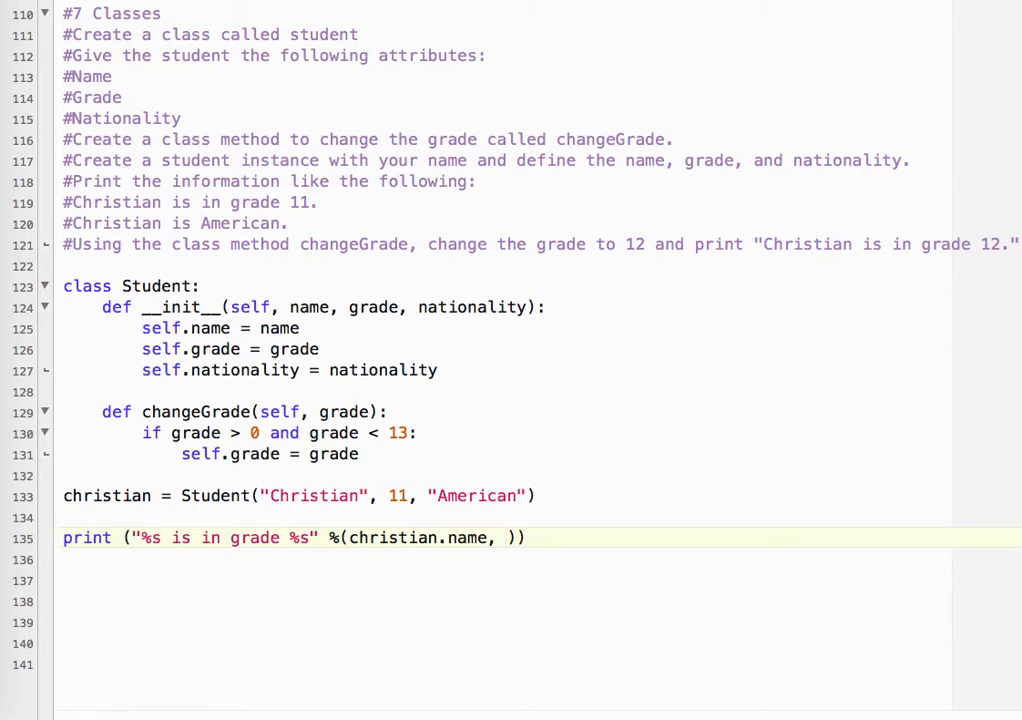
text(christian.)
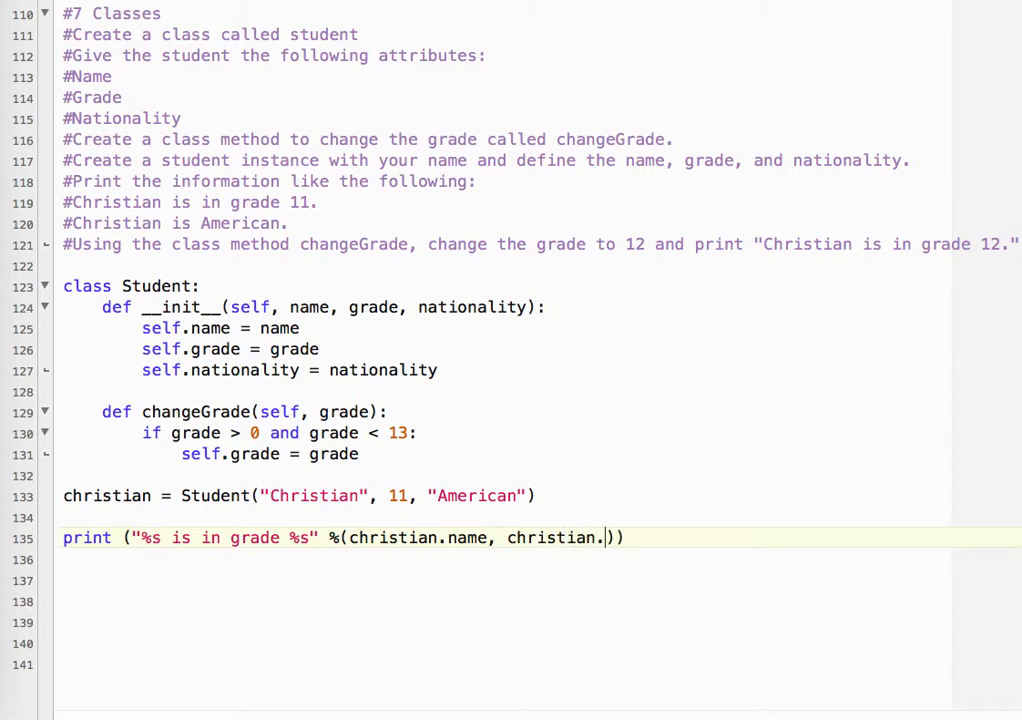
text(grade)
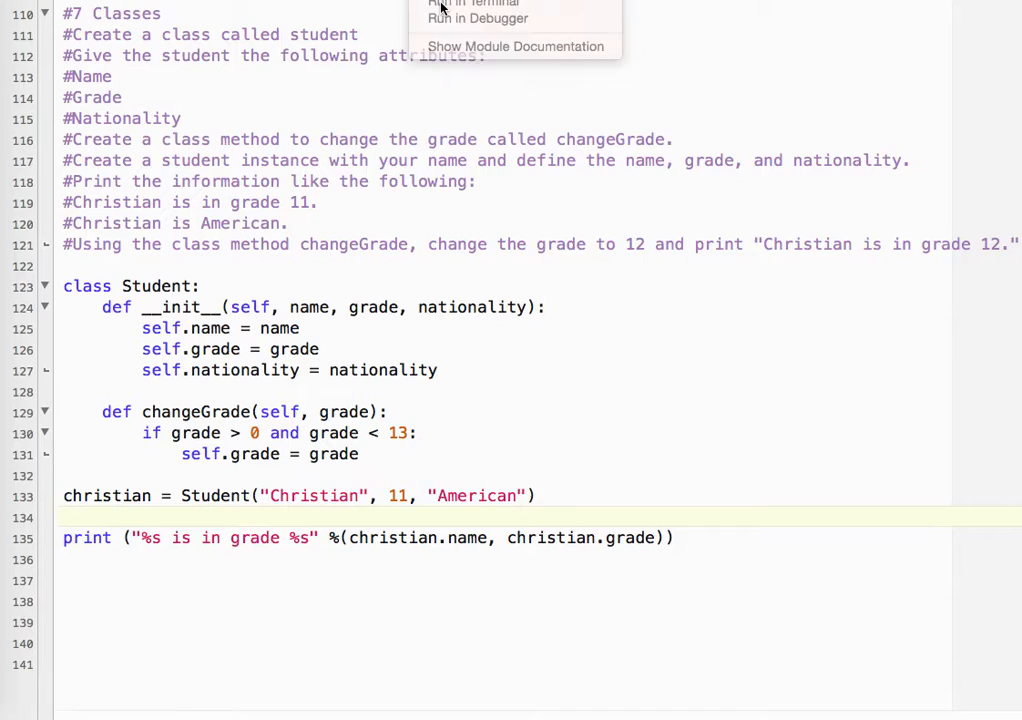
Step: After a test run, add print ("%s is %s." %(christian.name, christian.nationality)) on line 136
click(472, 4)
text(print)
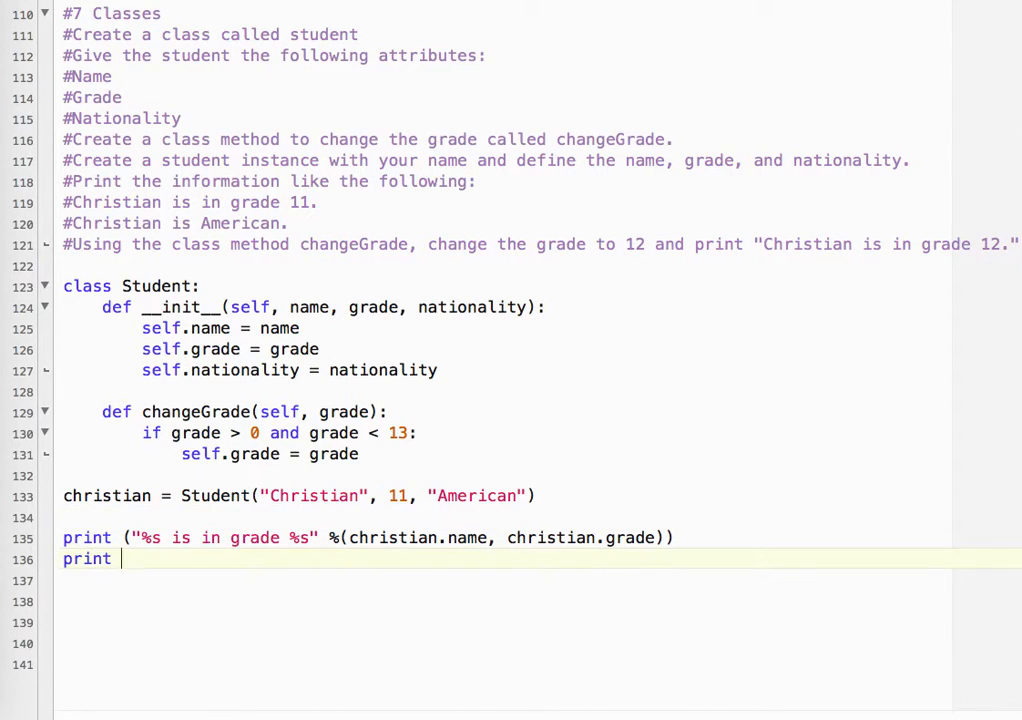
text(("#)
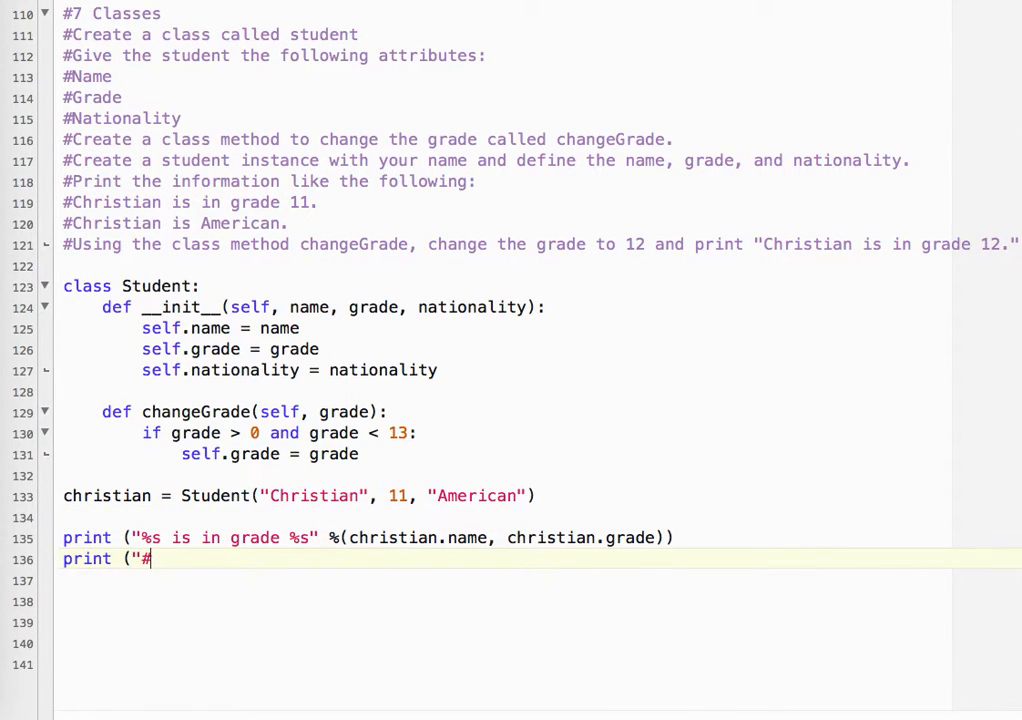
text(%s is)
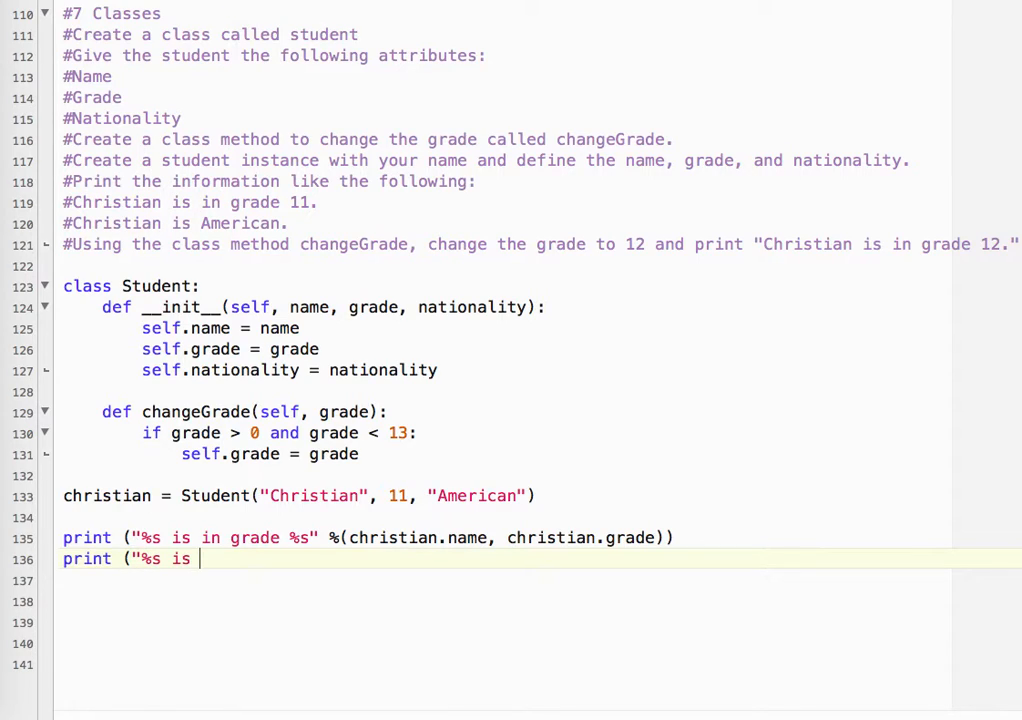
text(%s.")
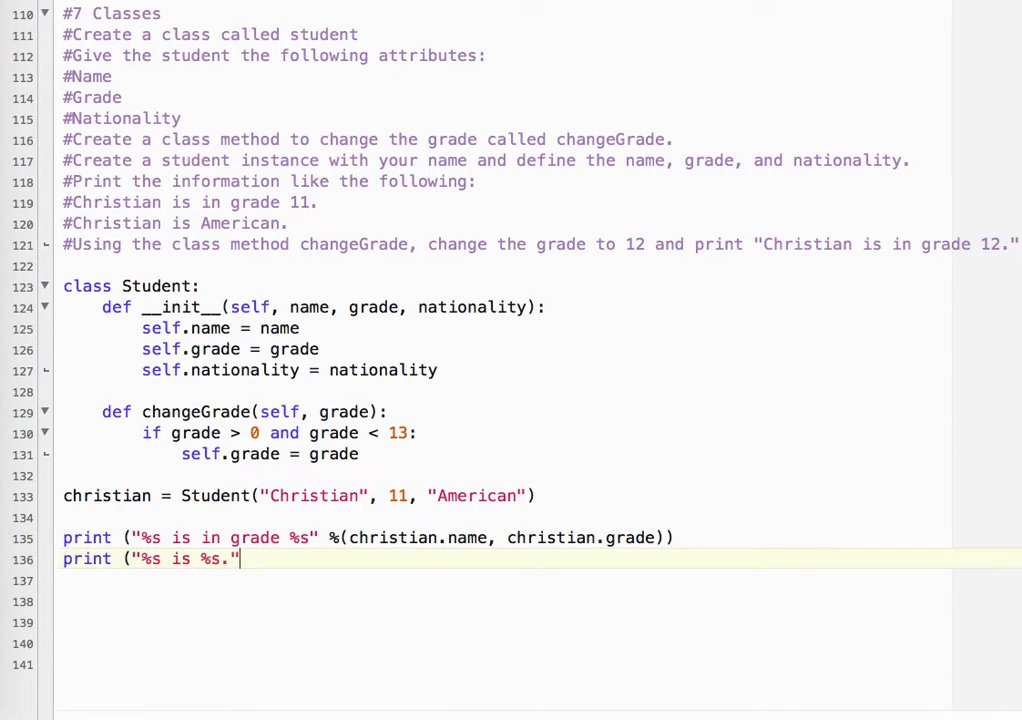
text(%()
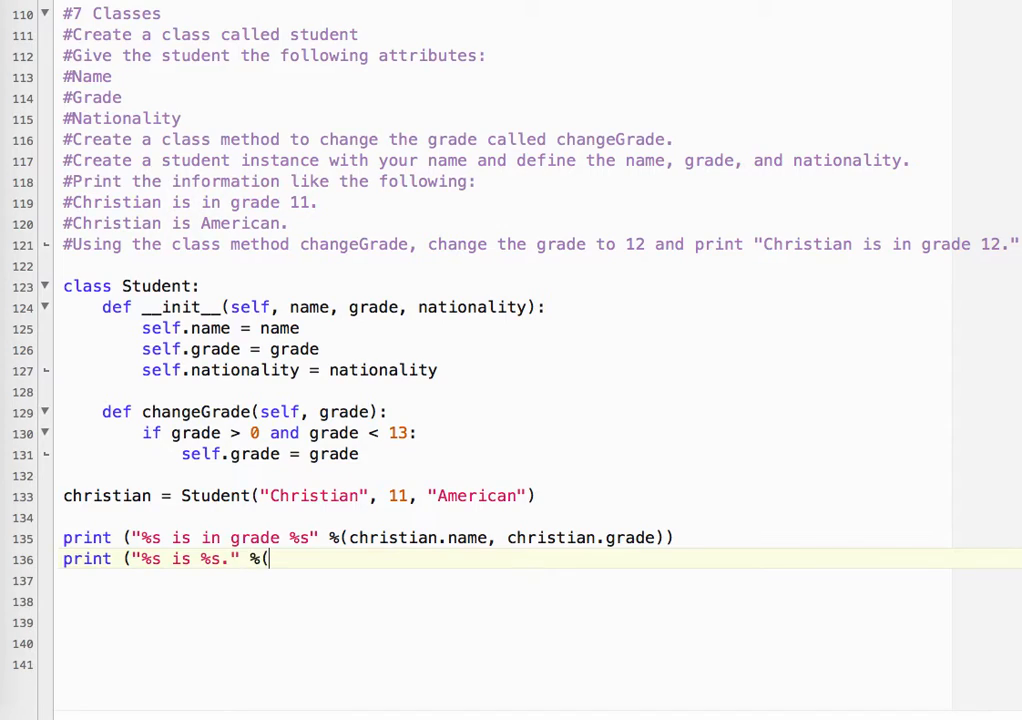
text())
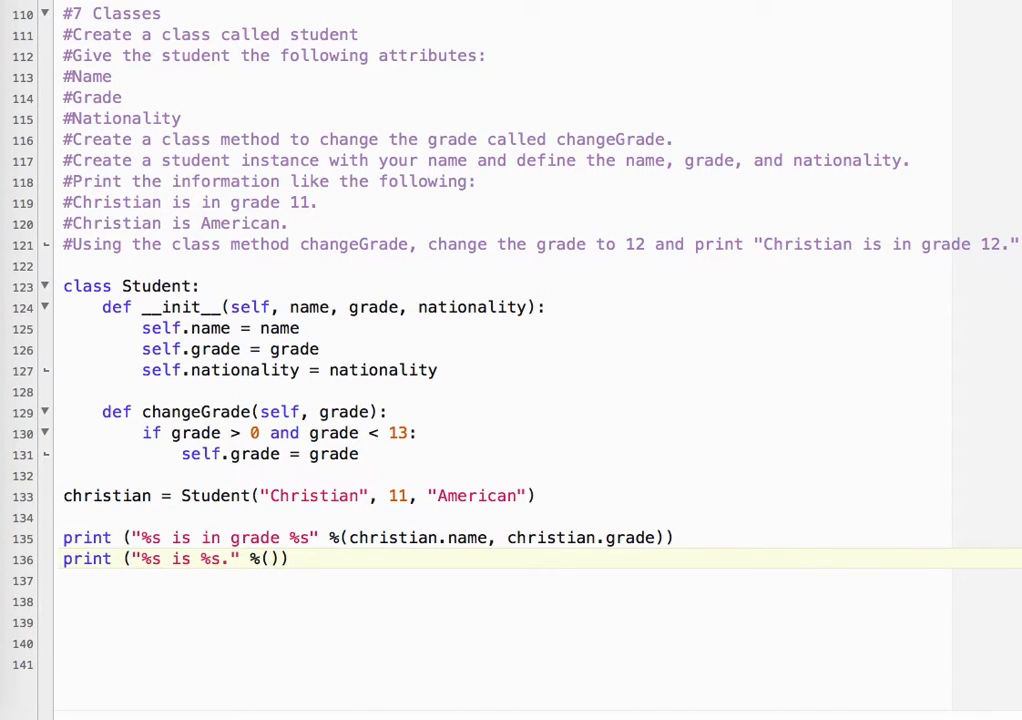
text(christian.n)
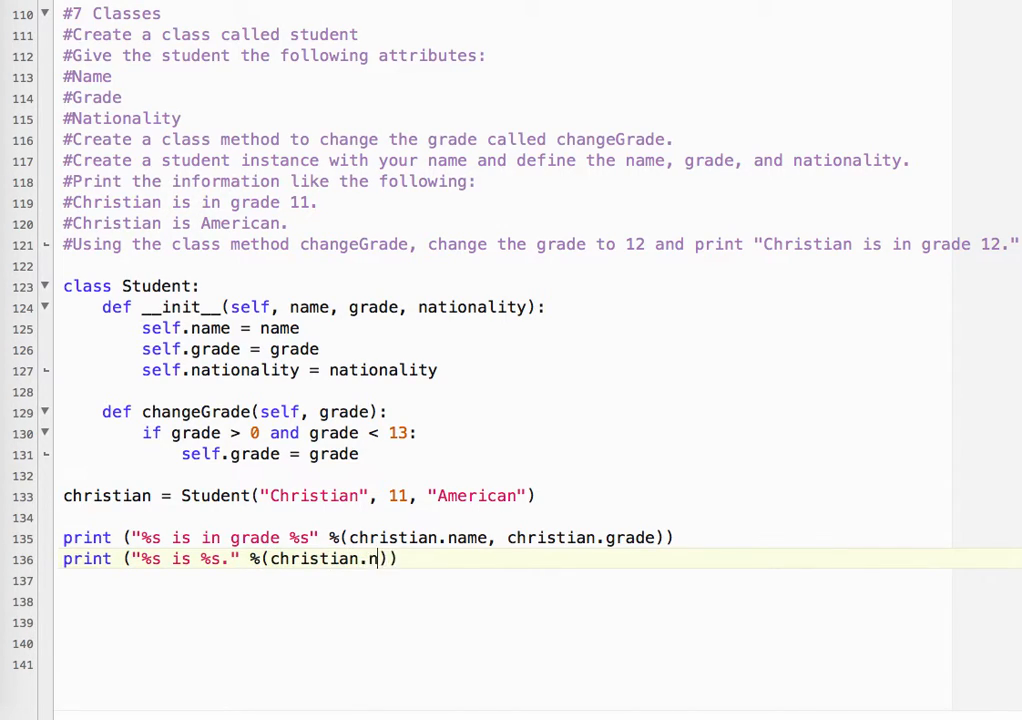
text(ame, christian.nationality)
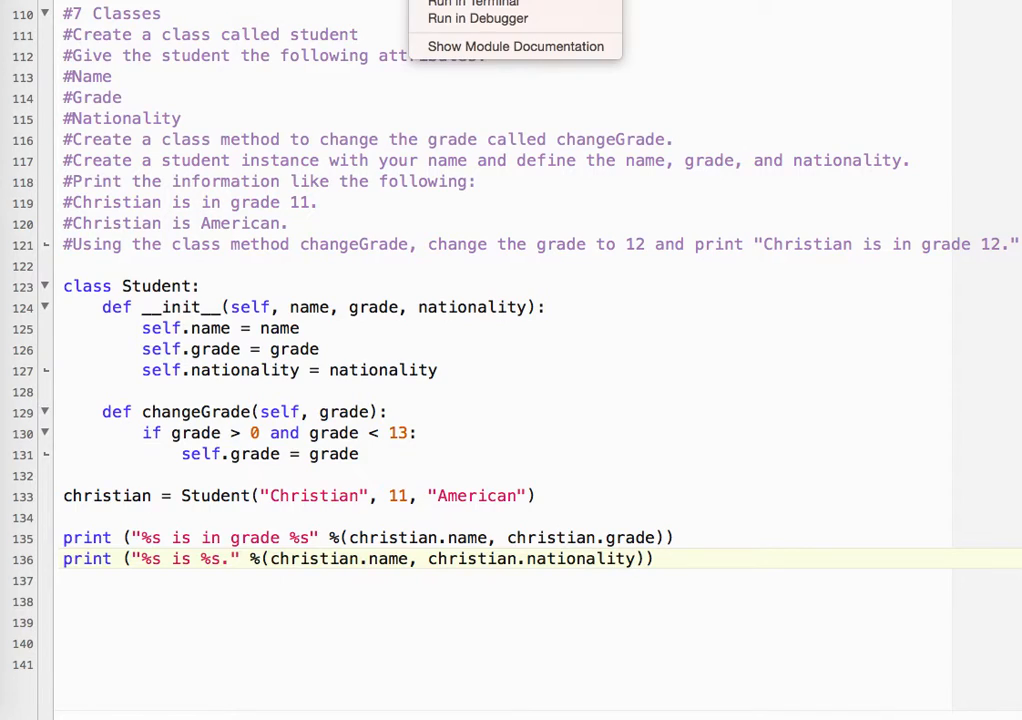
Step: After a test run, call christian.changeGrade(12) and reprint christian's name and grade
click(473, 3)
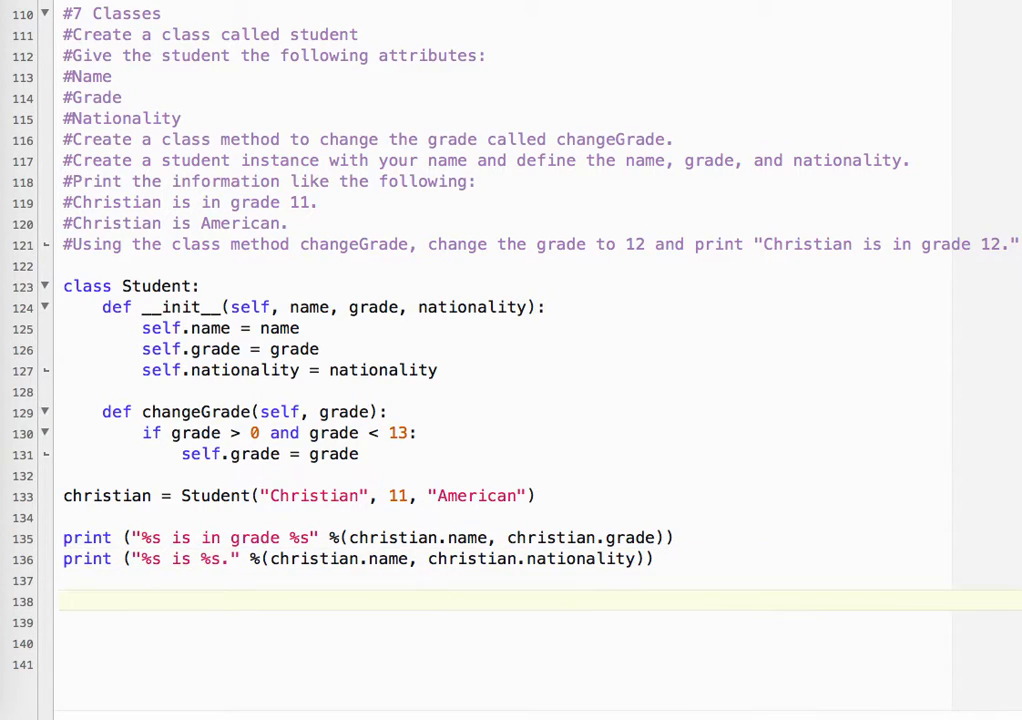
text(christian)
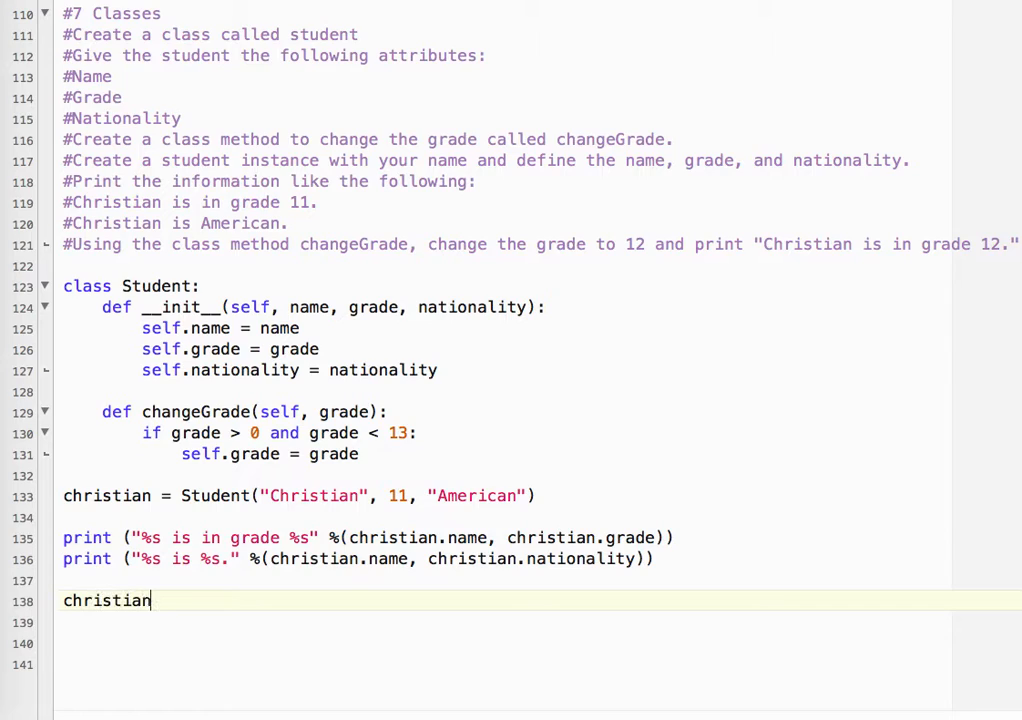
text(.changeG)
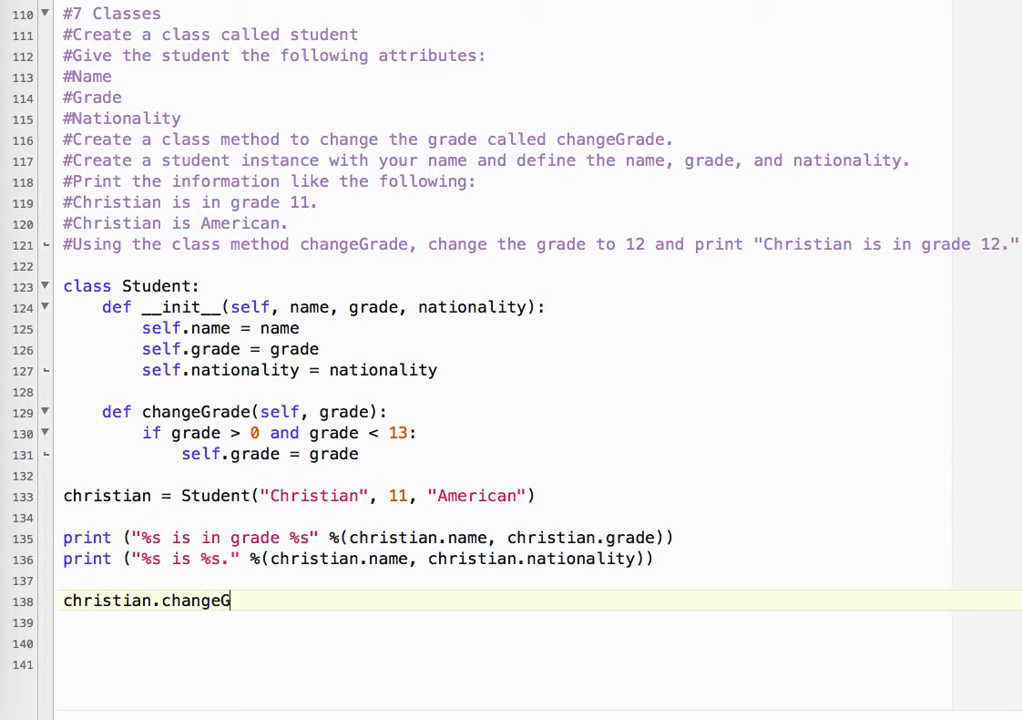
text(rade(12)
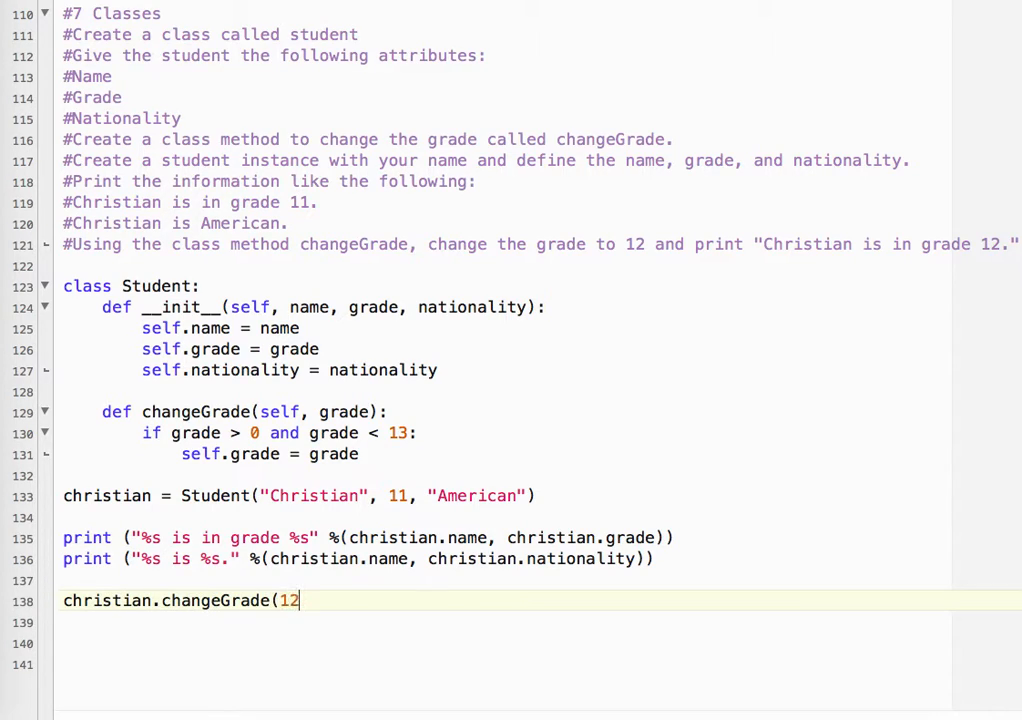
text())
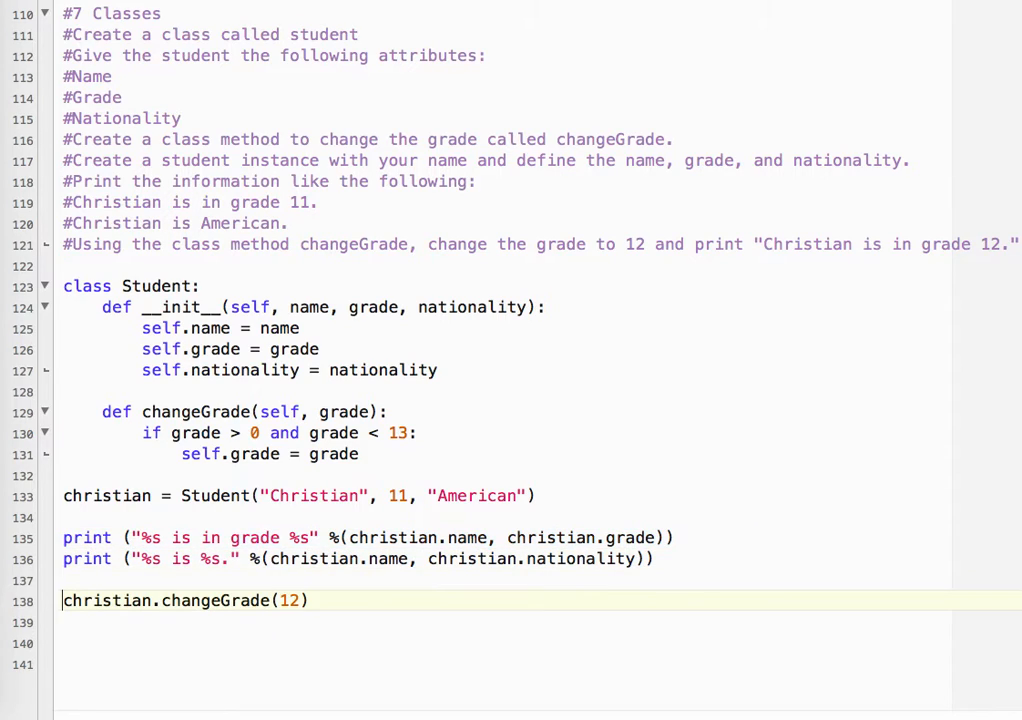
text(print ("%s is in grade %s" %(christian.name, christian.grade)))
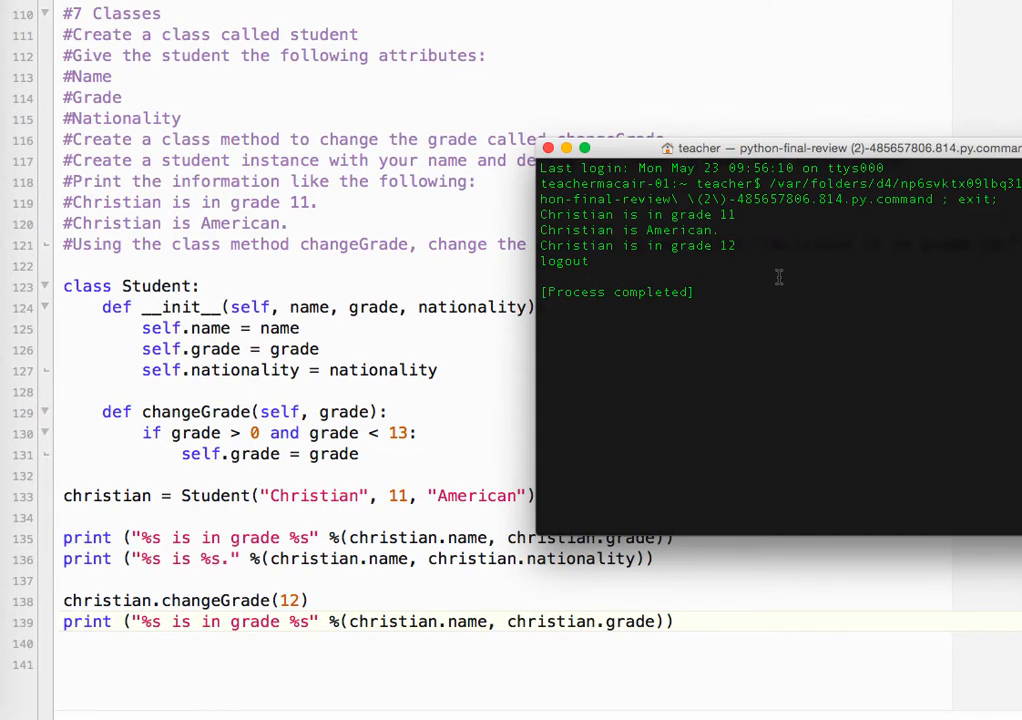
mouse_move(202, 358)
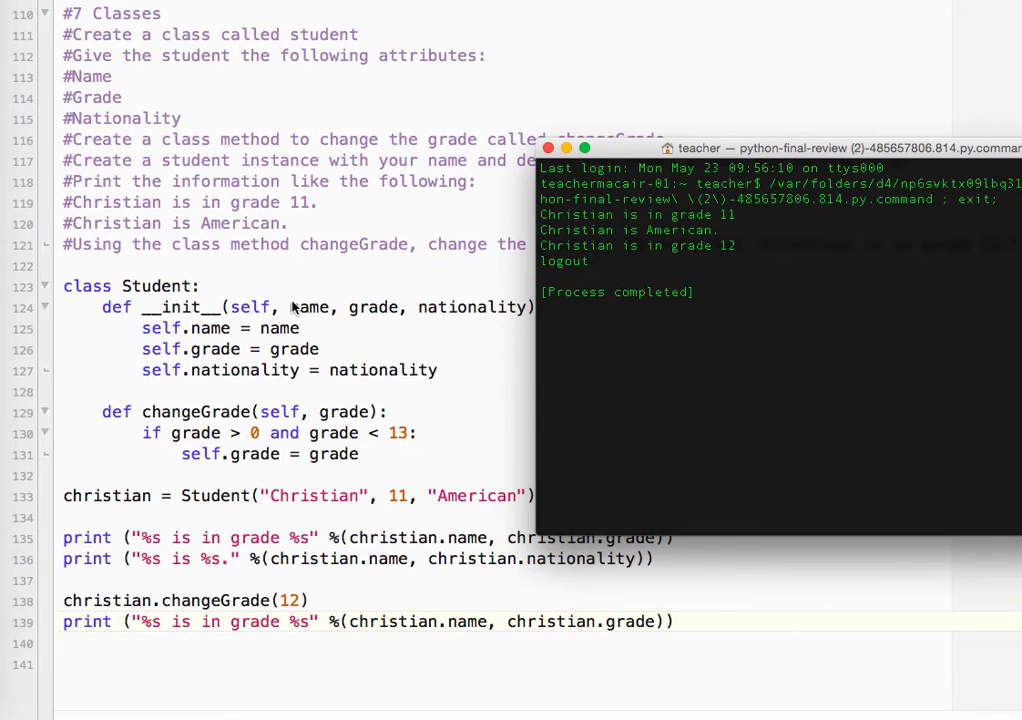
mouse_move(343, 325)
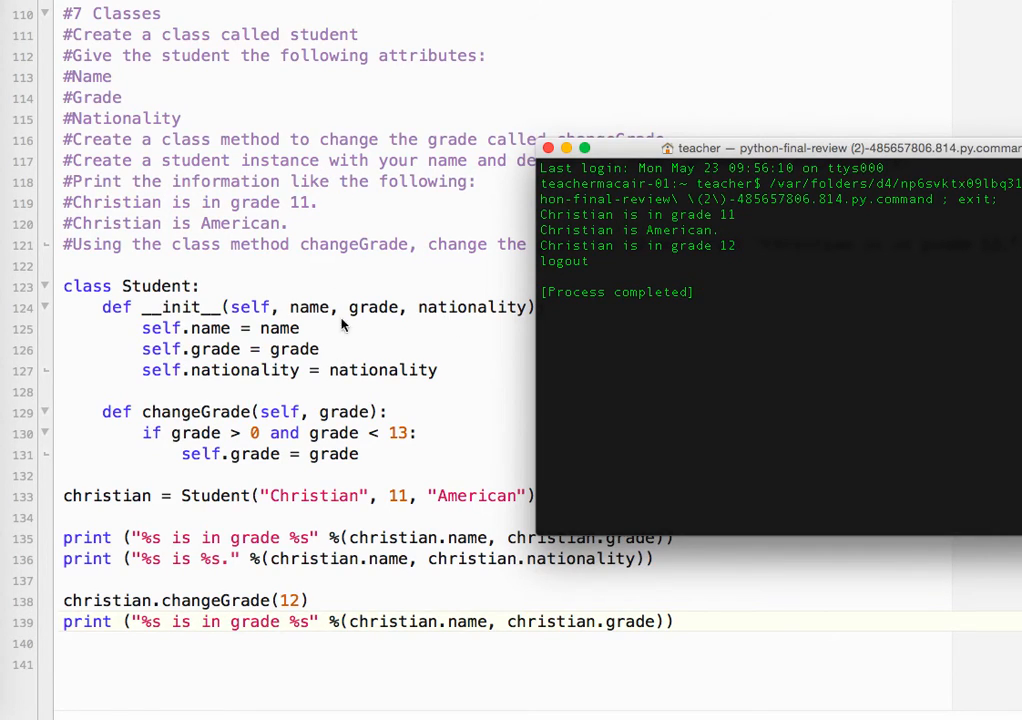
mouse_move(250, 423)
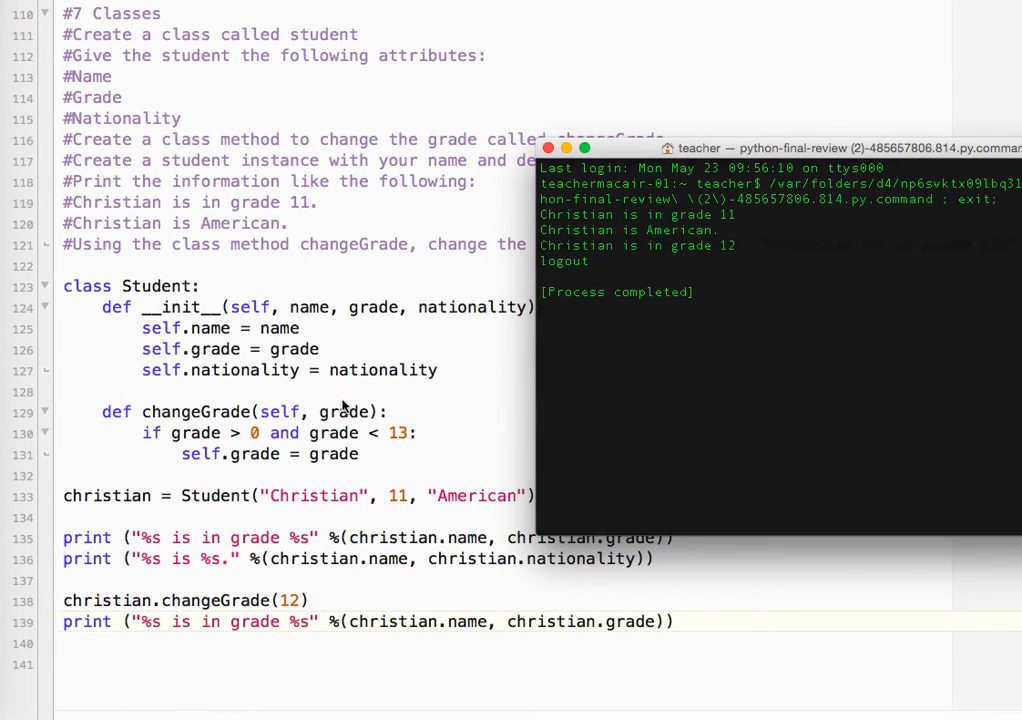
mouse_move(393, 416)
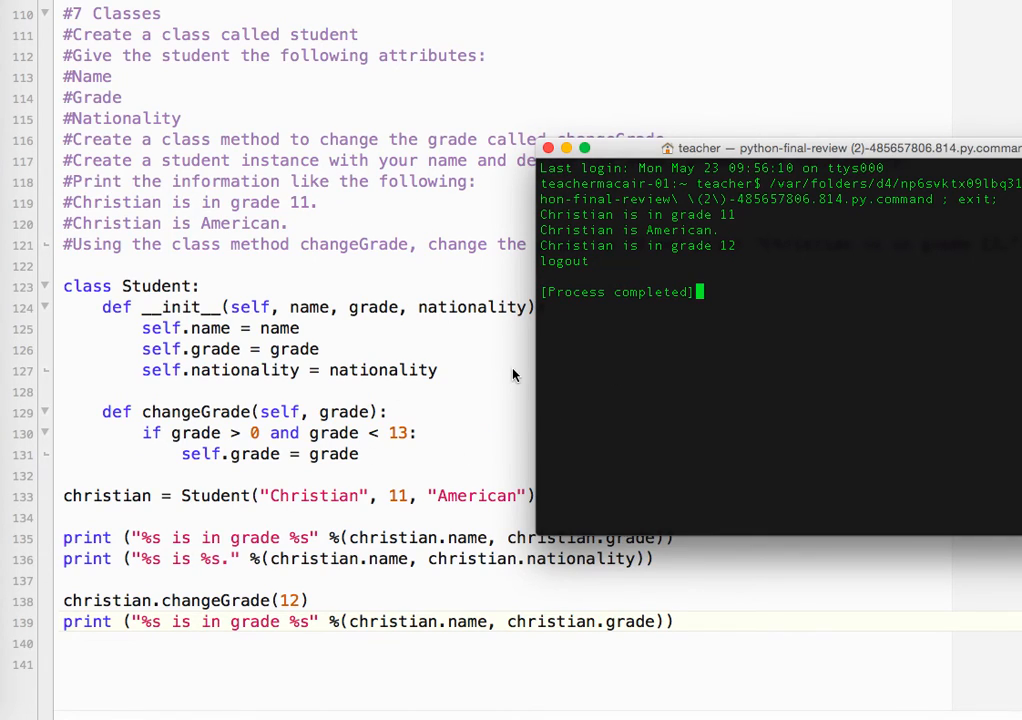
mouse_move(315, 397)
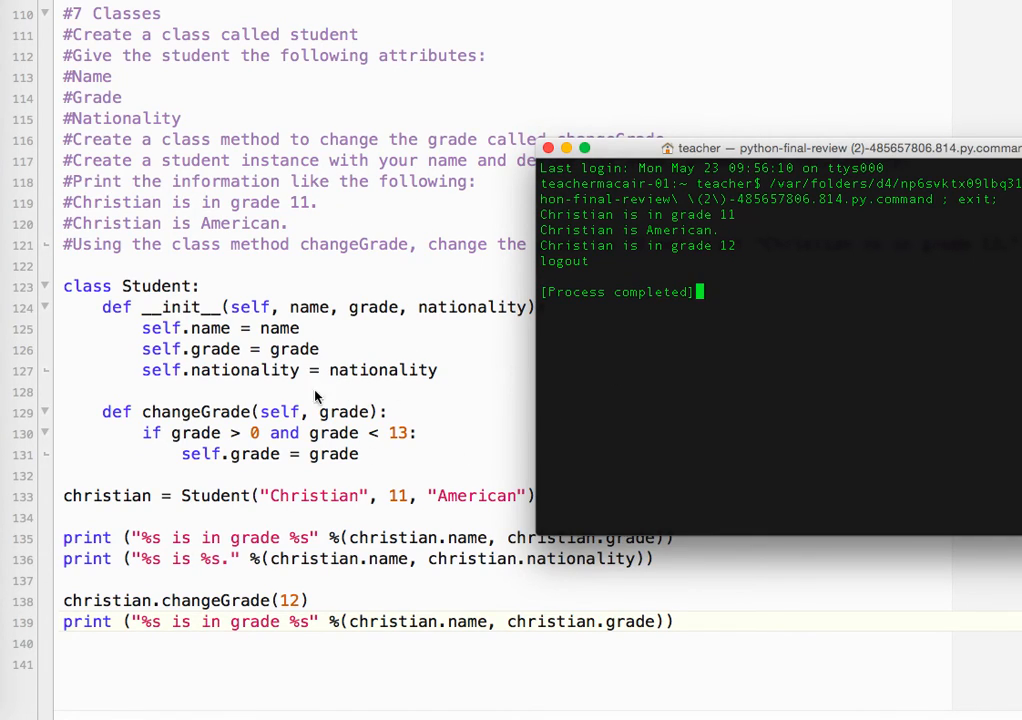